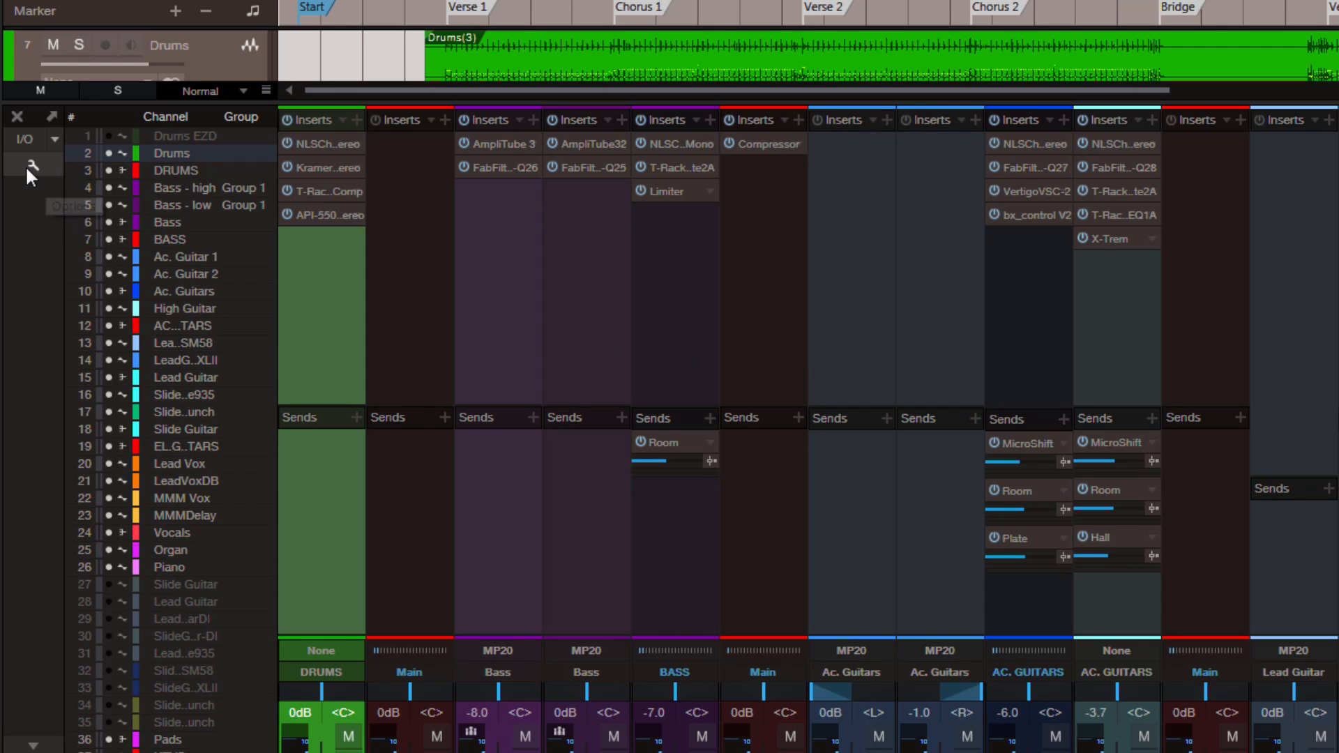
- Show the console options and toggle Colorize channel strips off, then back on
{"action": "left_click", "coordinate": [32, 164]}
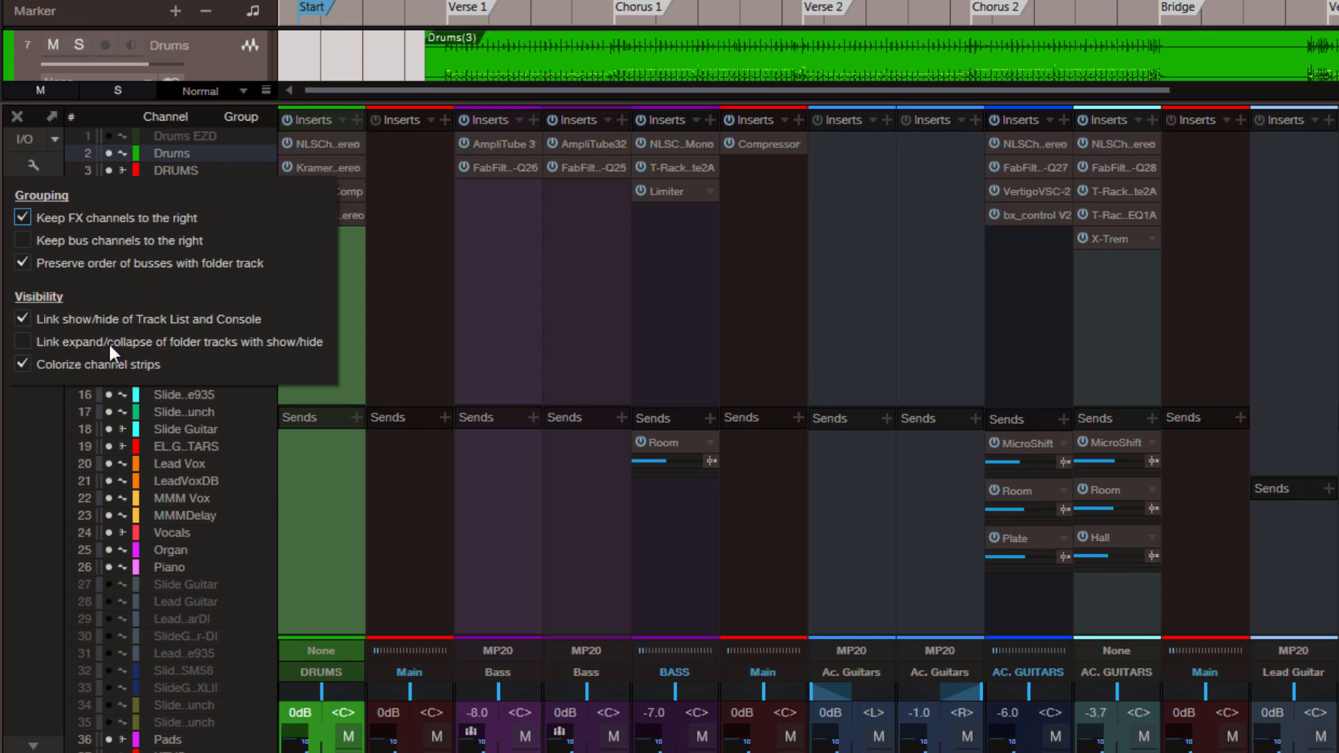
{"action": "left_click", "coordinate": [22, 364]}
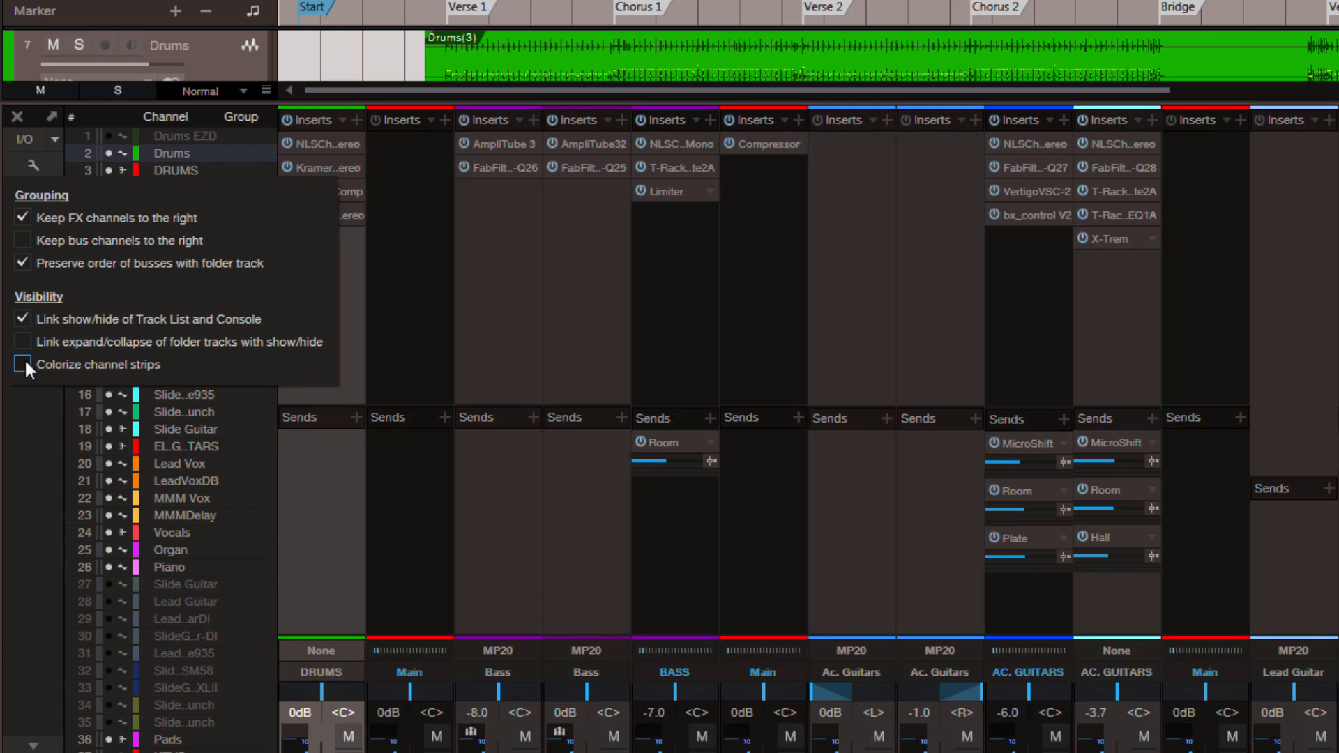
{"action": "left_click", "coordinate": [23, 368]}
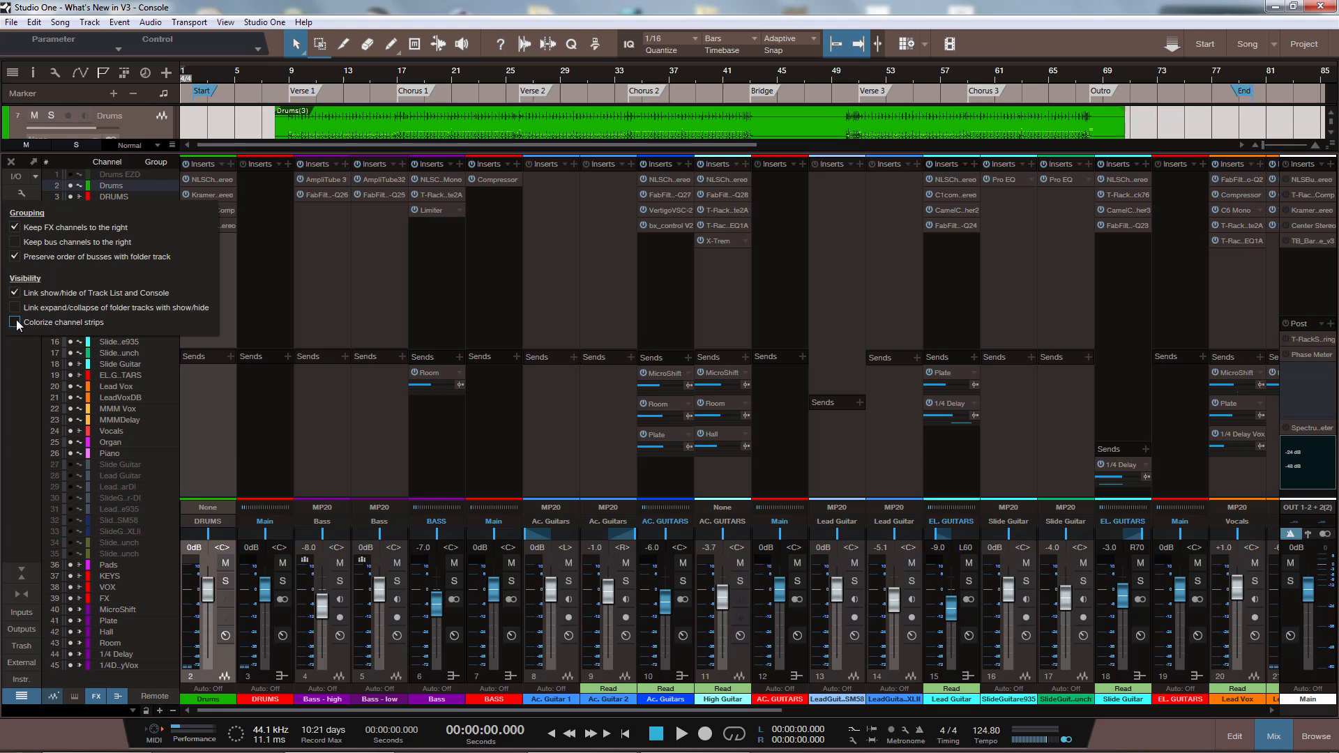
{"action": "left_click", "coordinate": [15, 322]}
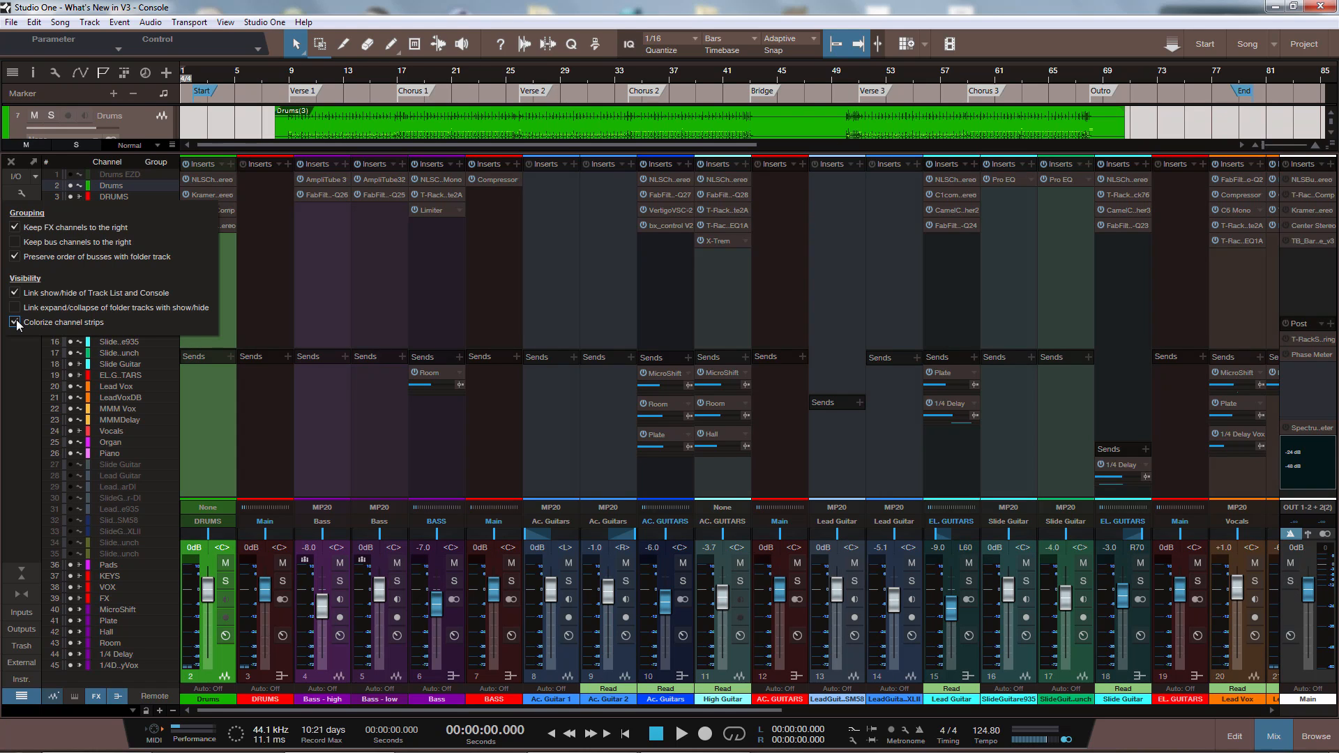
{"action": "left_click", "coordinate": [16, 322]}
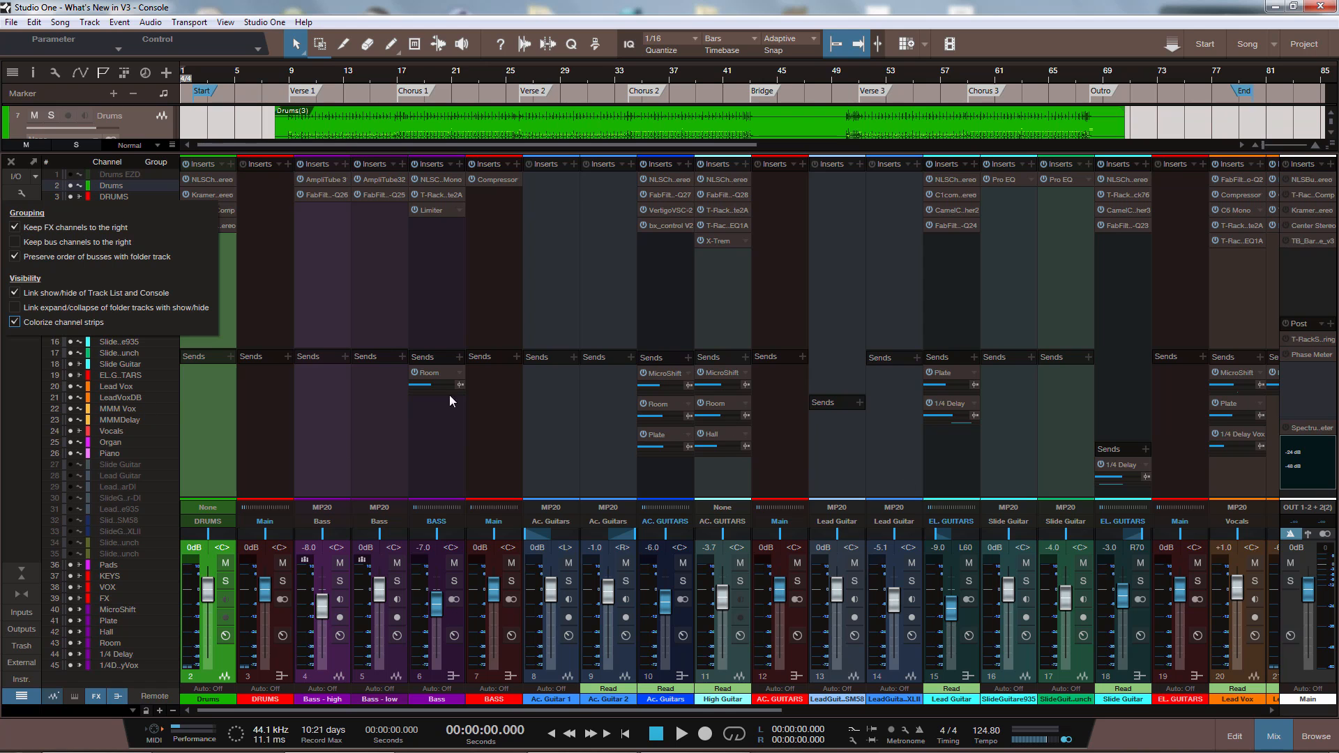
{"action": "mouse_move", "coordinate": [352, 415]}
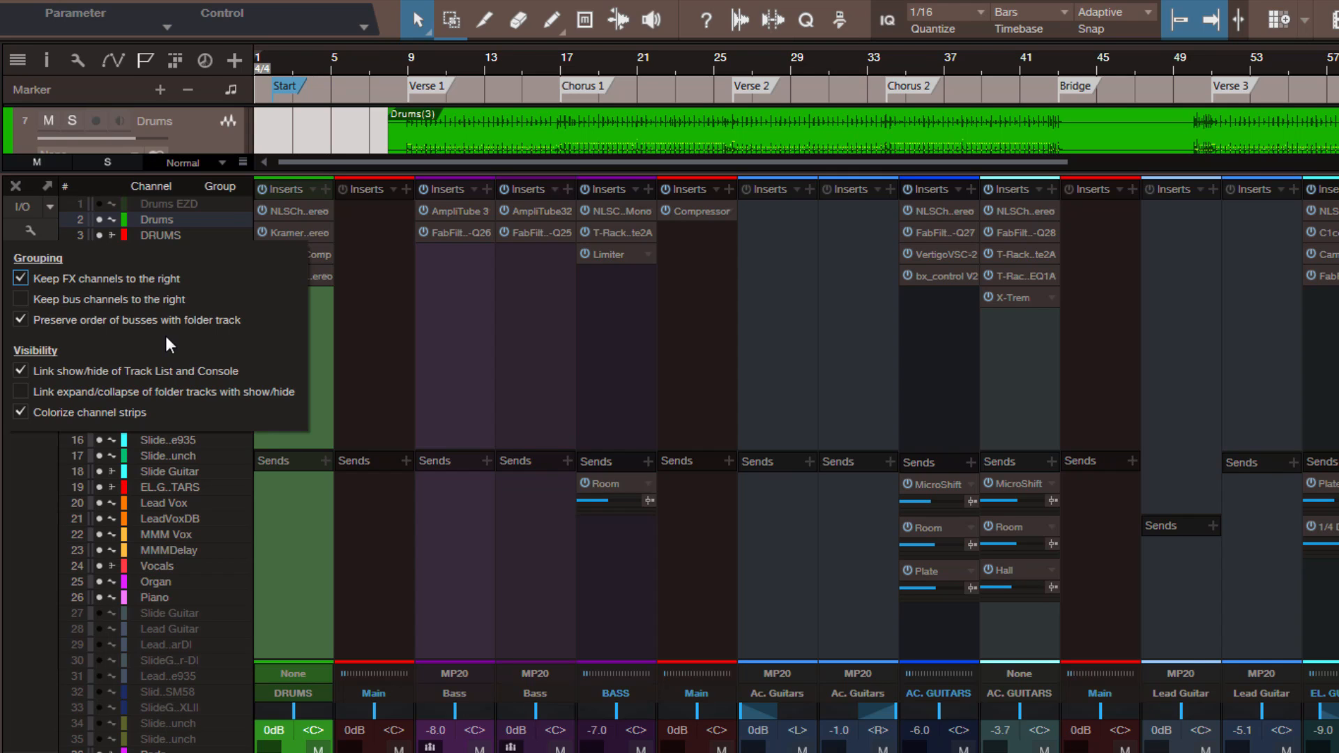
{"action": "mouse_move", "coordinate": [71, 291]}
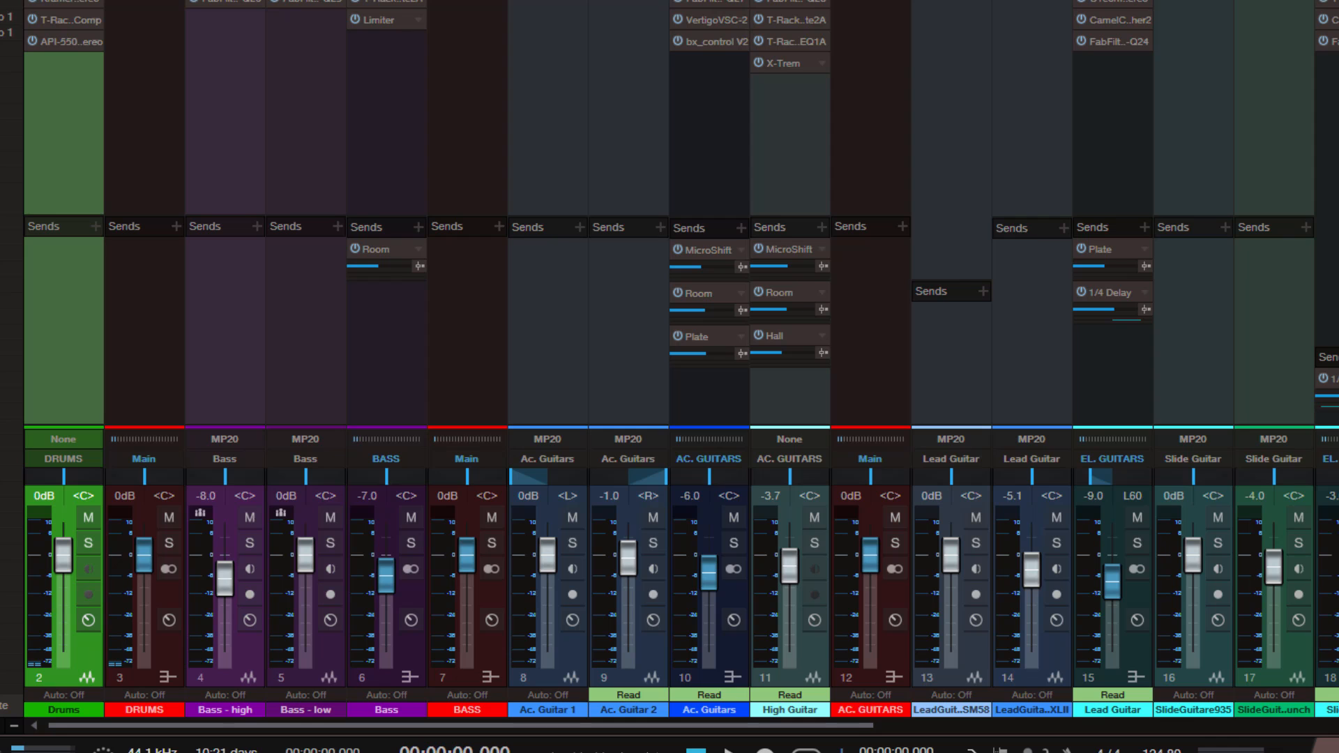
- Close the Room Reverb editor and scroll right through the FX channels
{"action": "scroll", "scroll_direction": "right", "scroll_amount": 3}
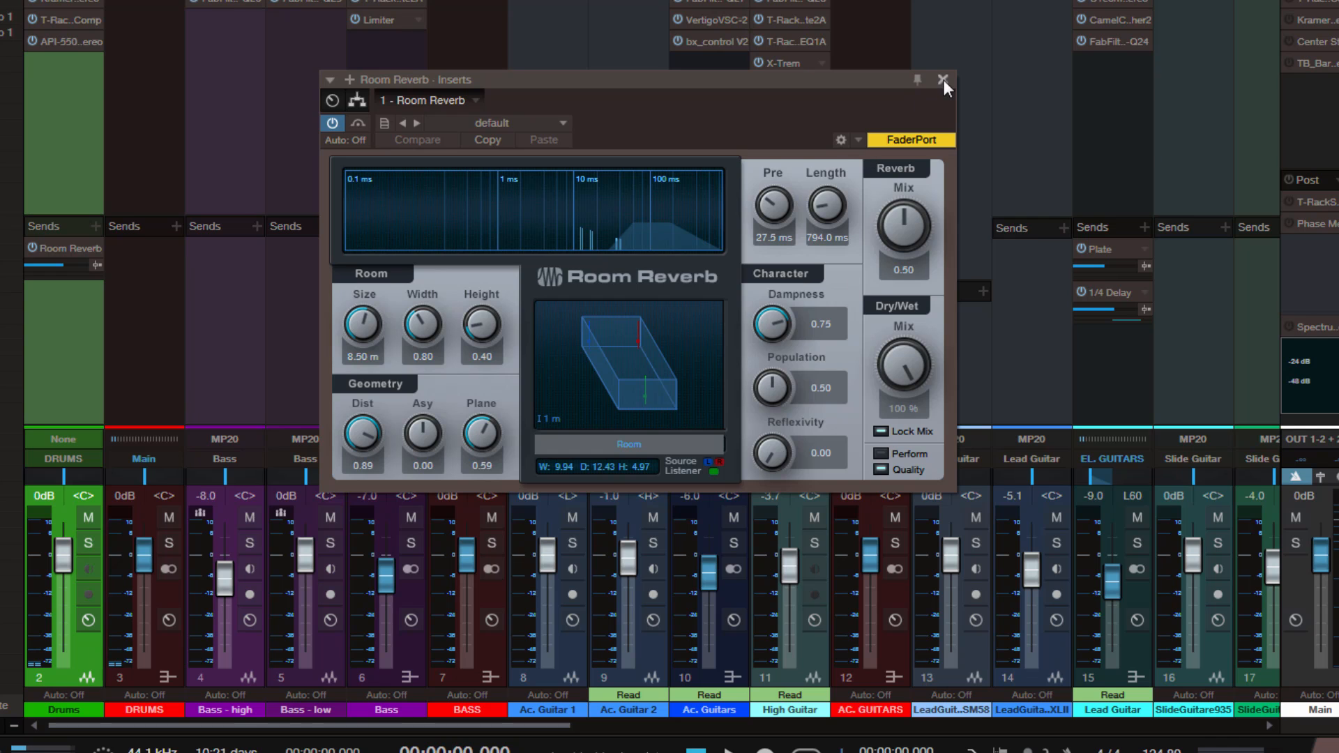
{"action": "left_click", "coordinate": [943, 78]}
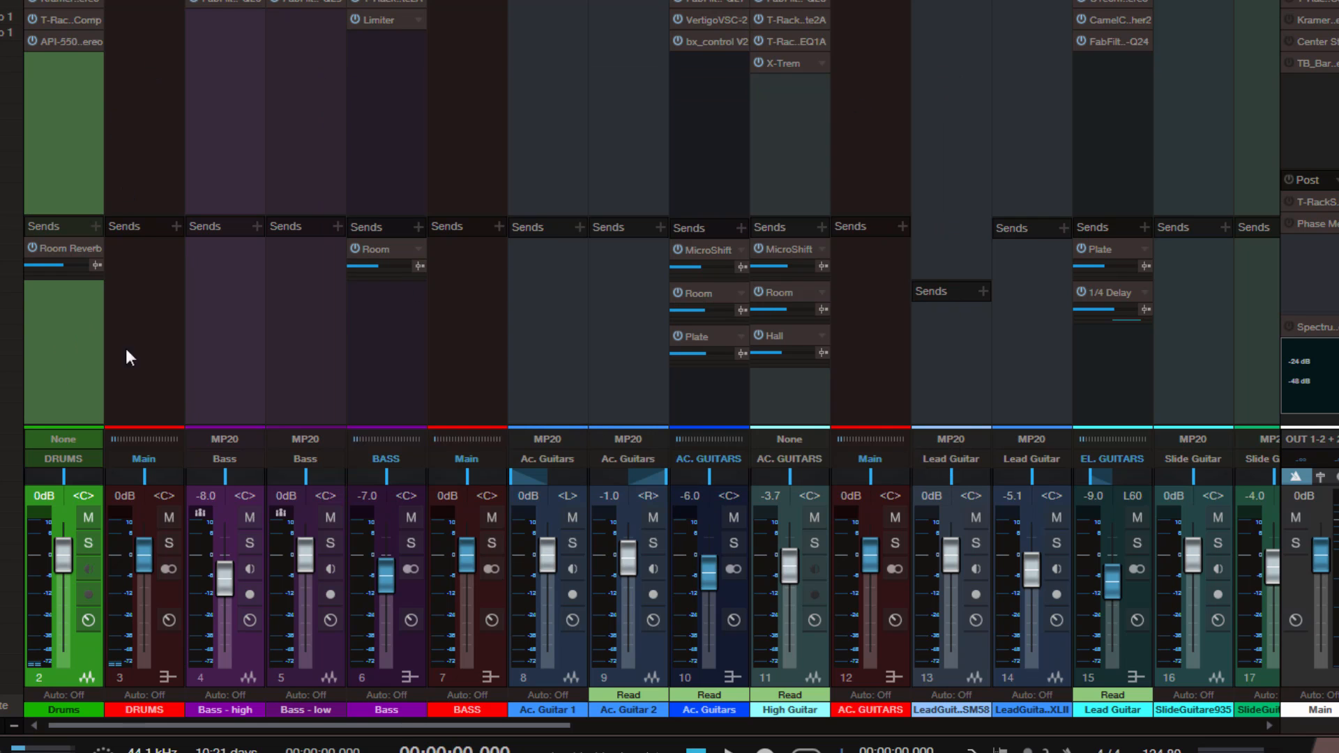
{"action": "mouse_move", "coordinate": [117, 307]}
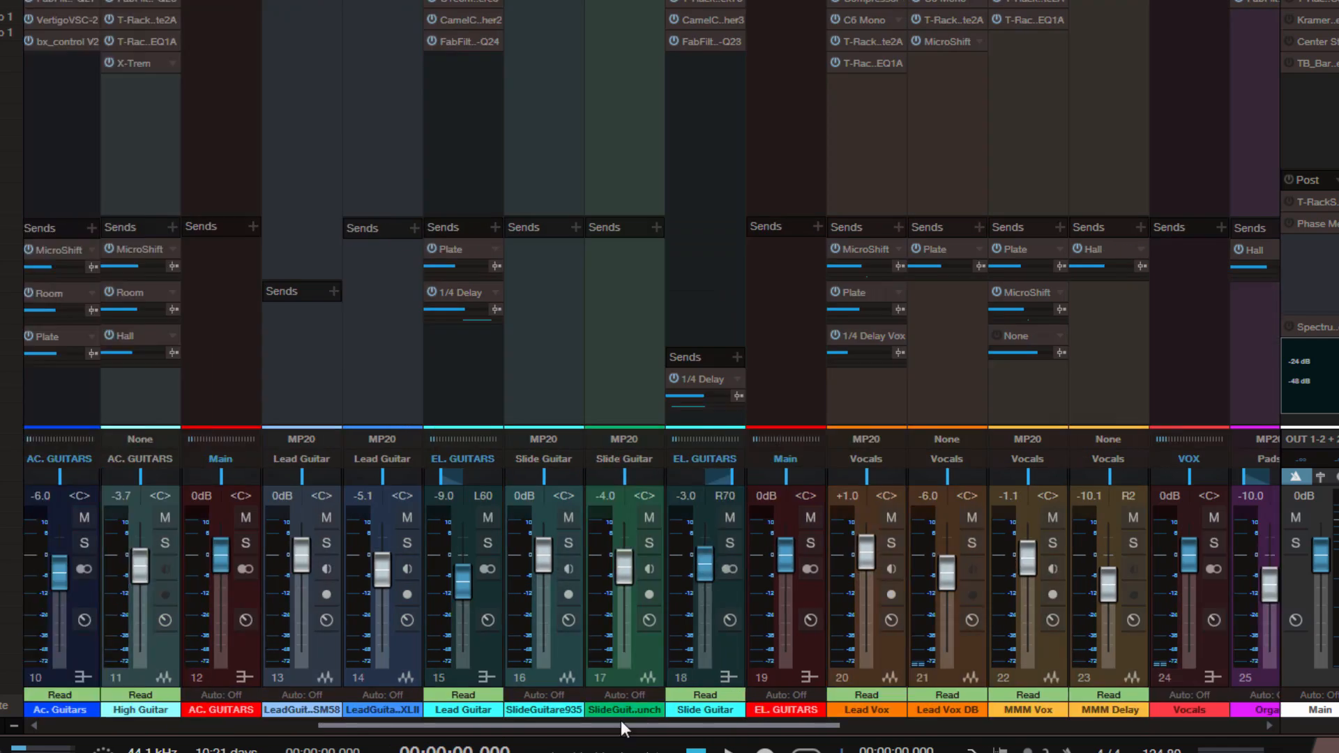
{"action": "scroll", "scroll_direction": "right", "scroll_amount": 3}
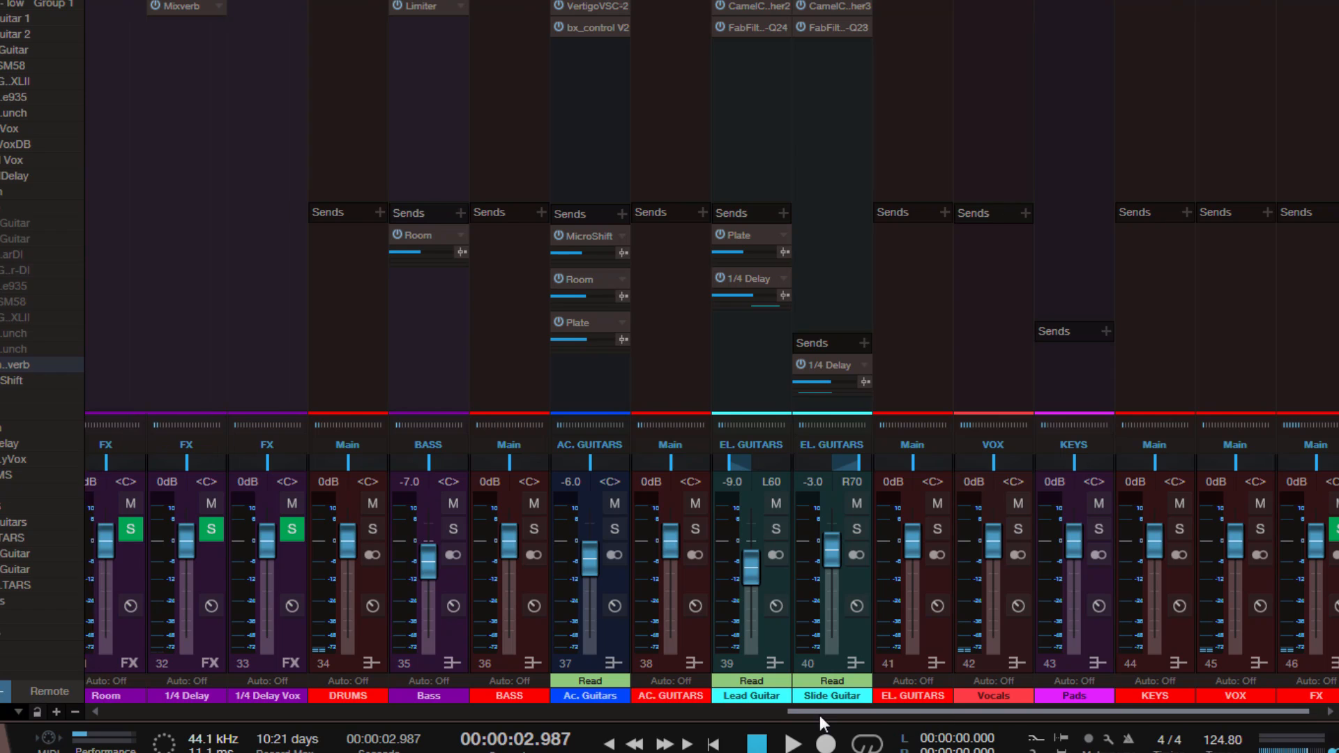
- Scroll the console back left toward the track channels
{"action": "scroll", "scroll_direction": "left", "scroll_amount": 3}
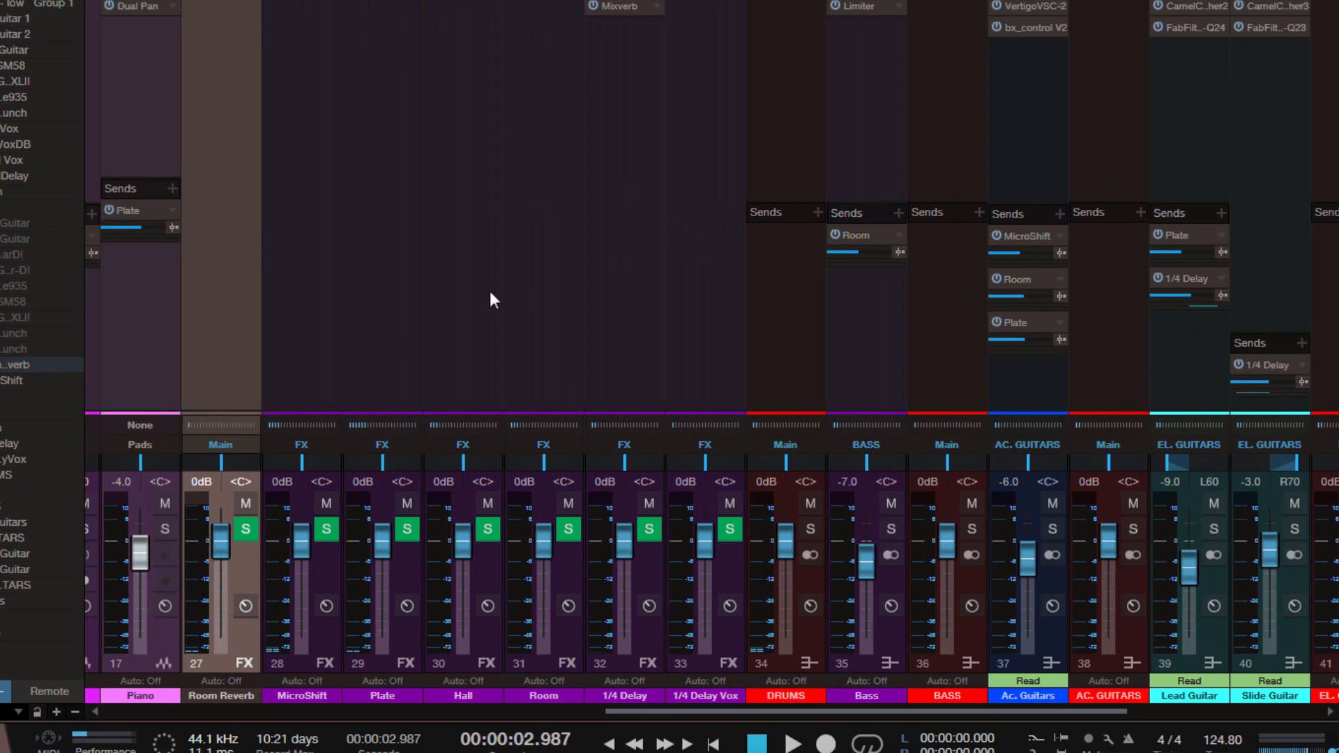
{"action": "mouse_move", "coordinate": [502, 294]}
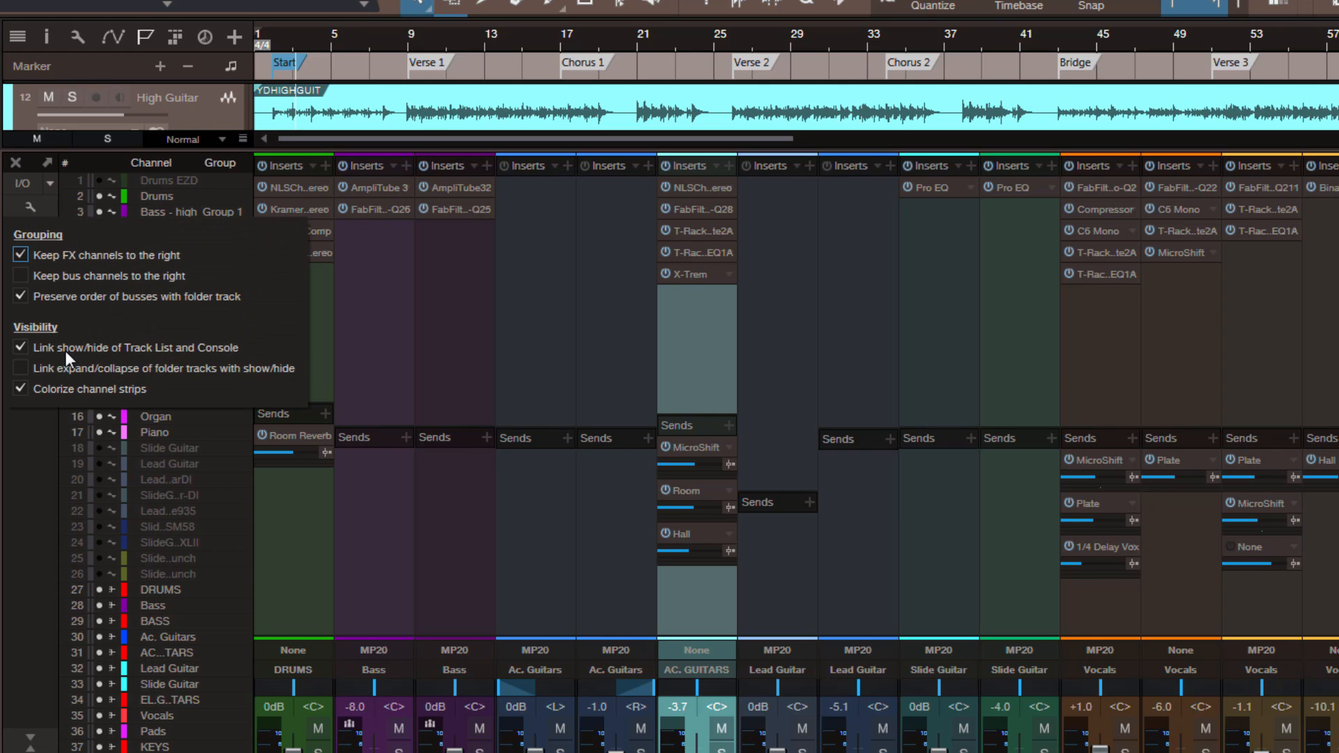
{"action": "mouse_move", "coordinate": [76, 362]}
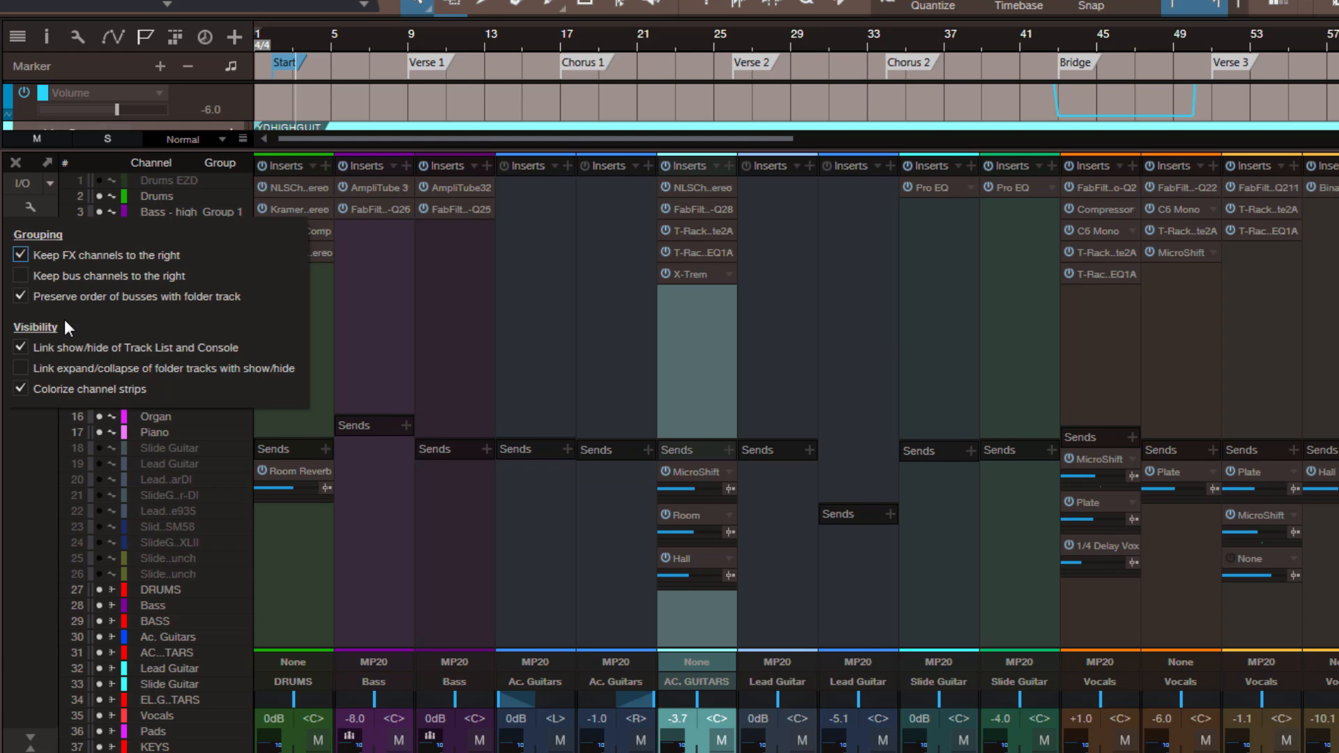
{"action": "mouse_move", "coordinate": [143, 399]}
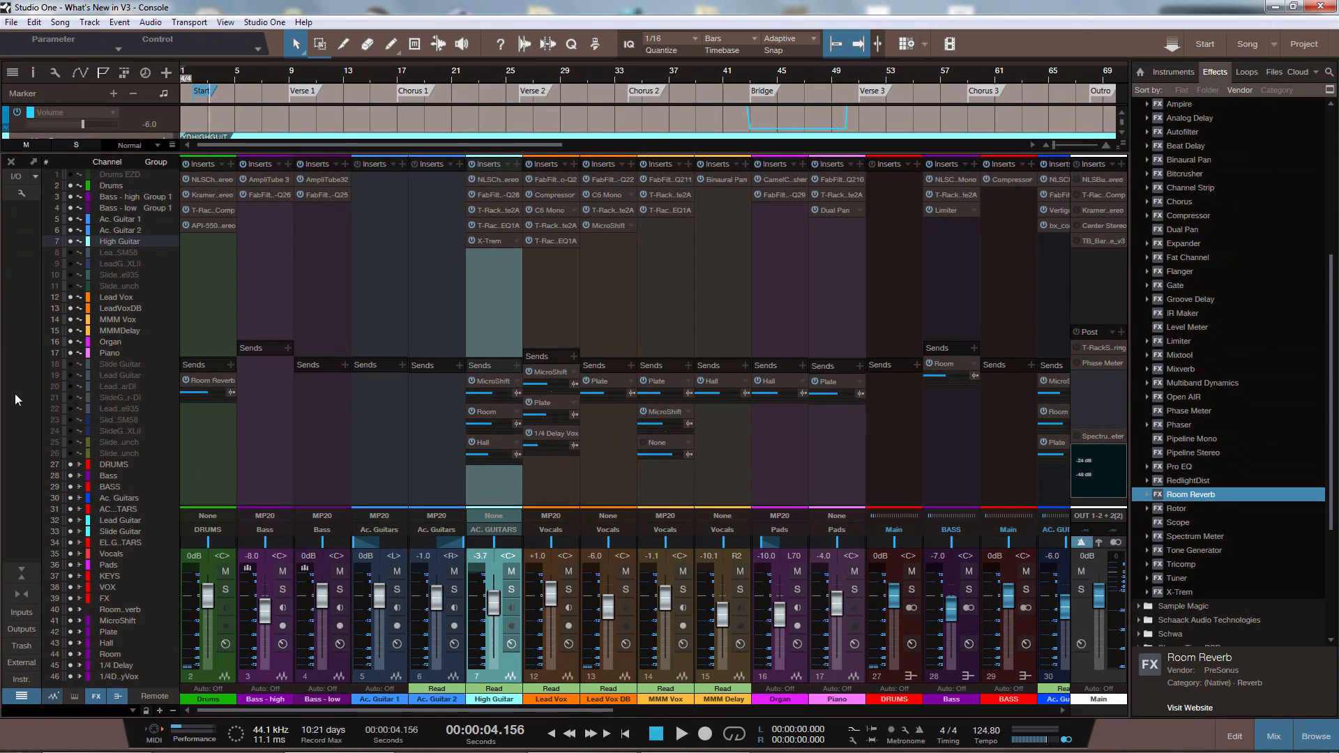
{"action": "left_click", "coordinate": [1273, 735]}
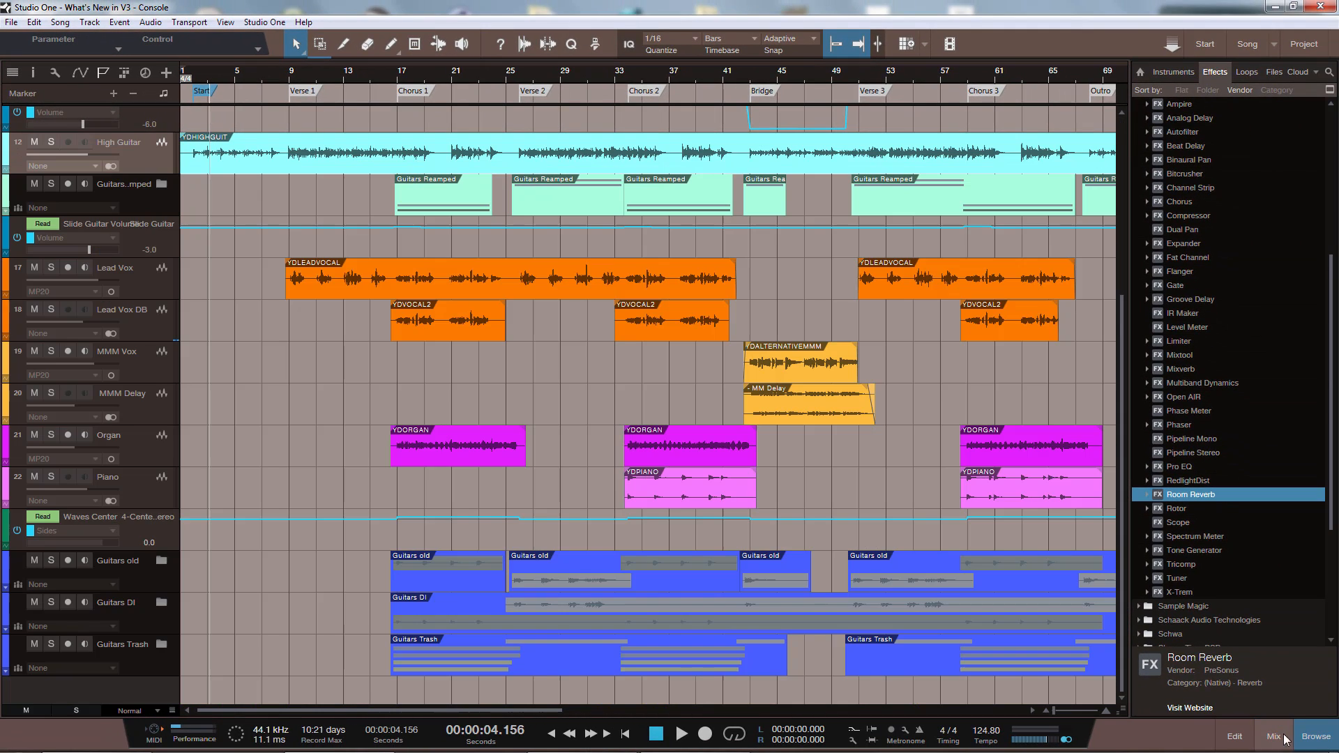
{"action": "scroll", "scroll_direction": "up", "scroll_amount": 3}
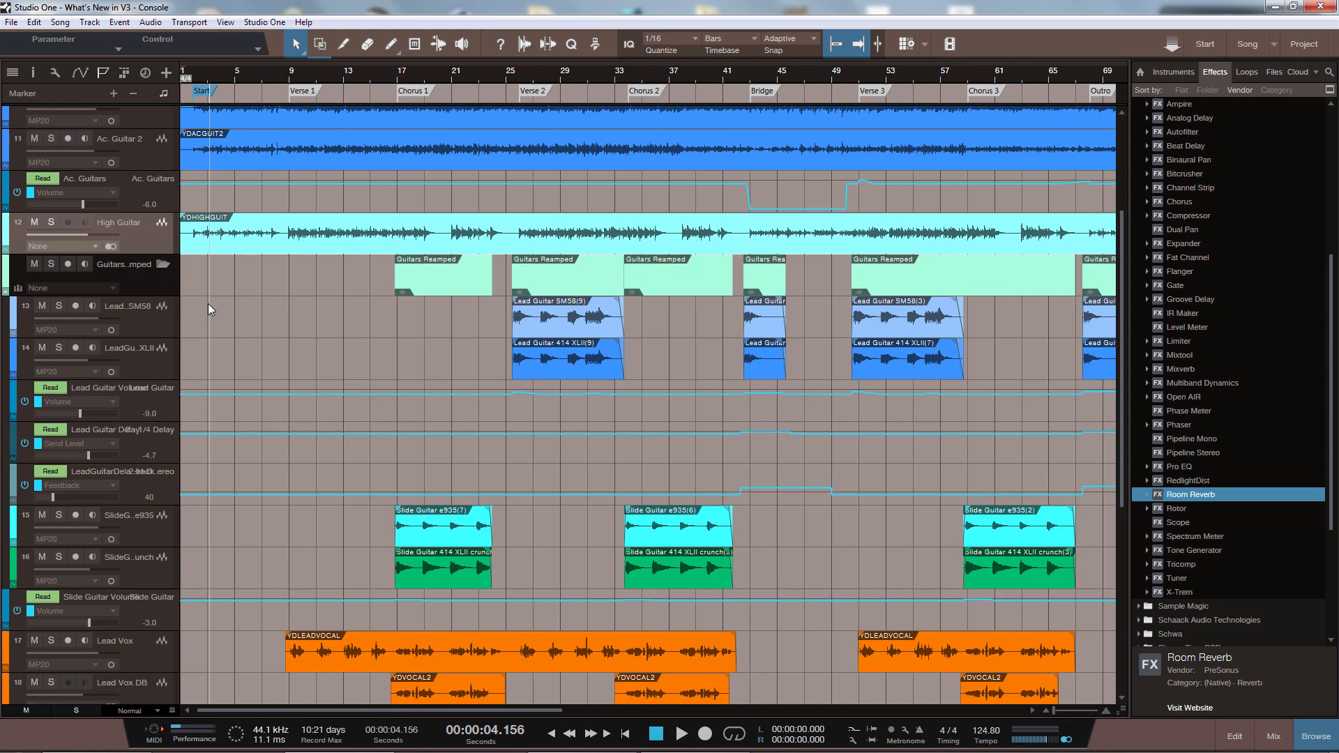
{"action": "mouse_move", "coordinate": [155, 568]}
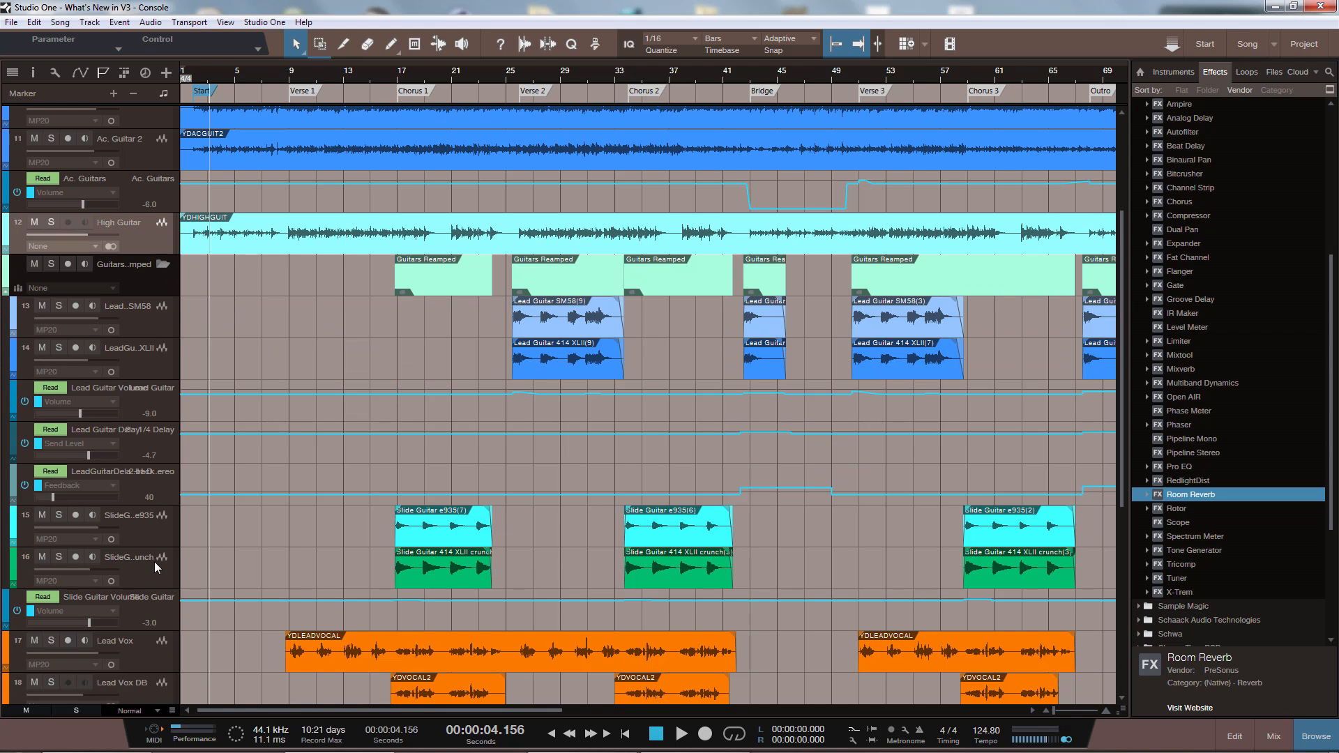
{"action": "scroll", "scroll_direction": "down", "scroll_amount": 3}
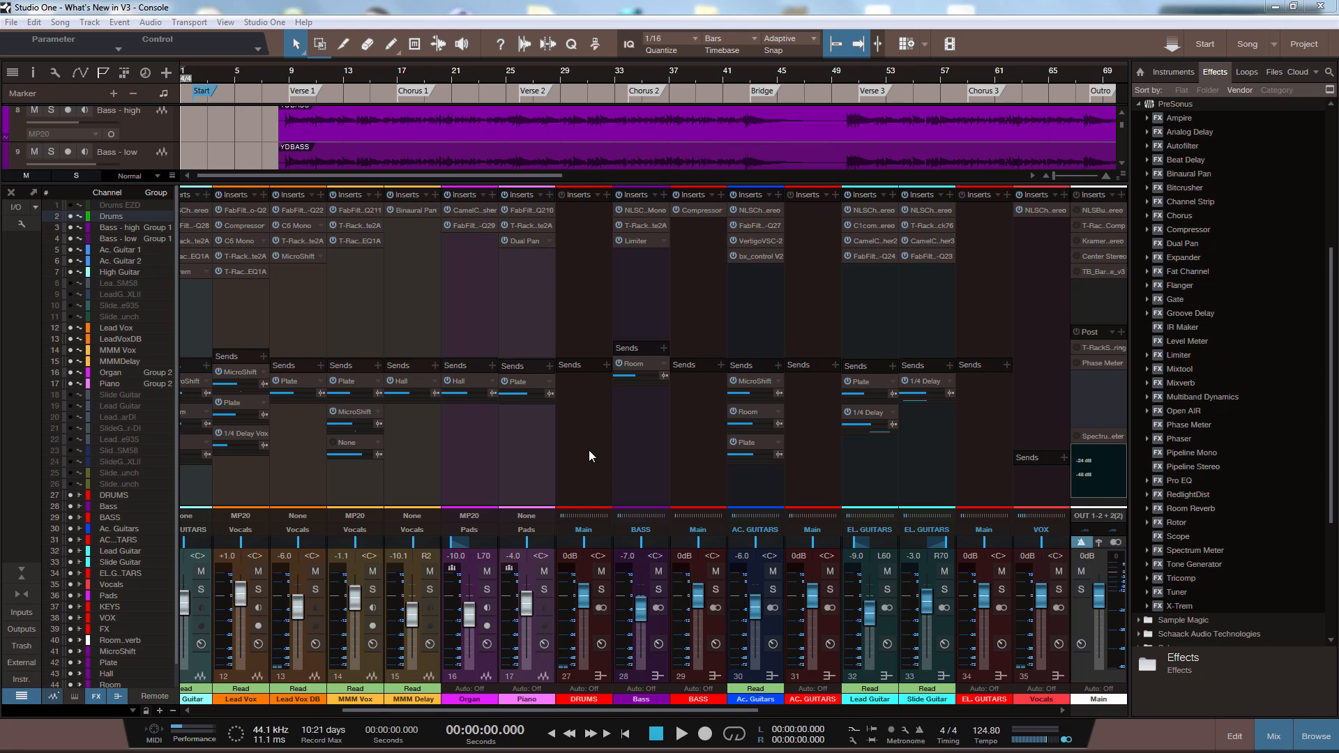
{"action": "mouse_move", "coordinate": [467, 455]}
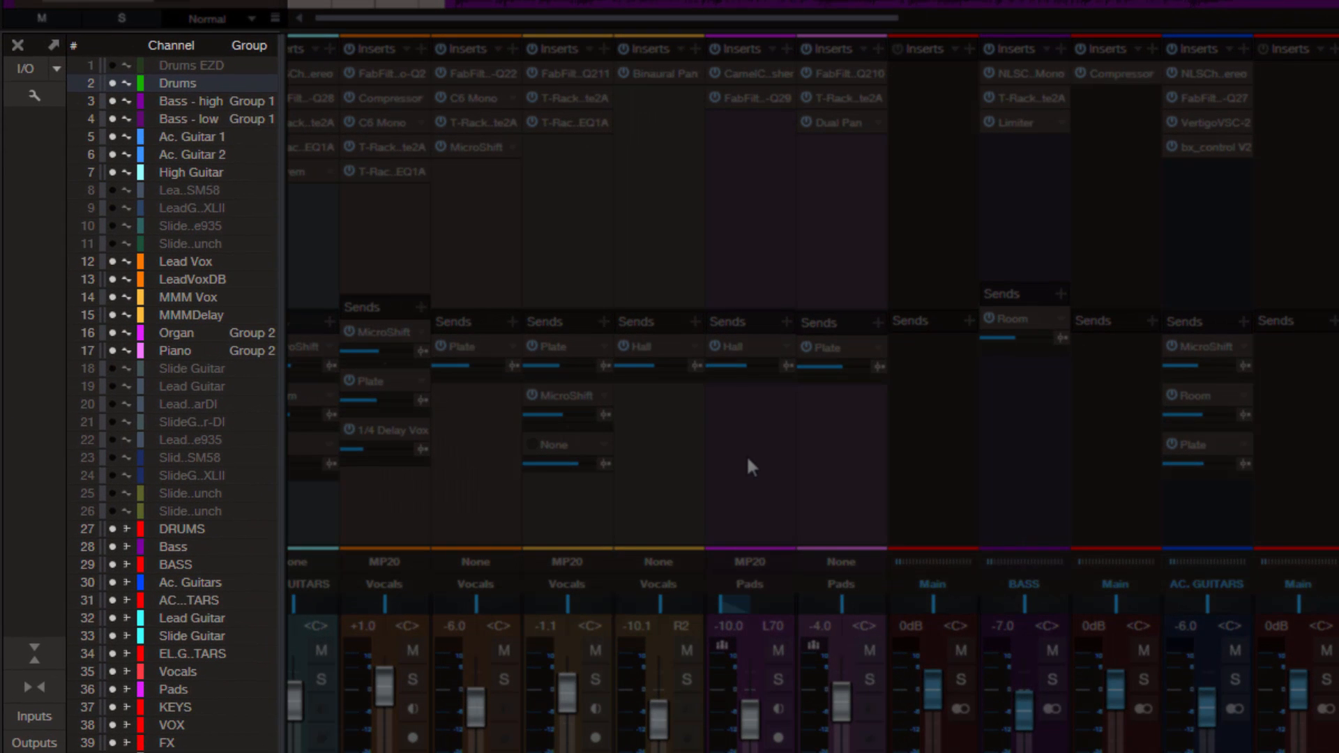
{"action": "mouse_move", "coordinate": [162, 113]}
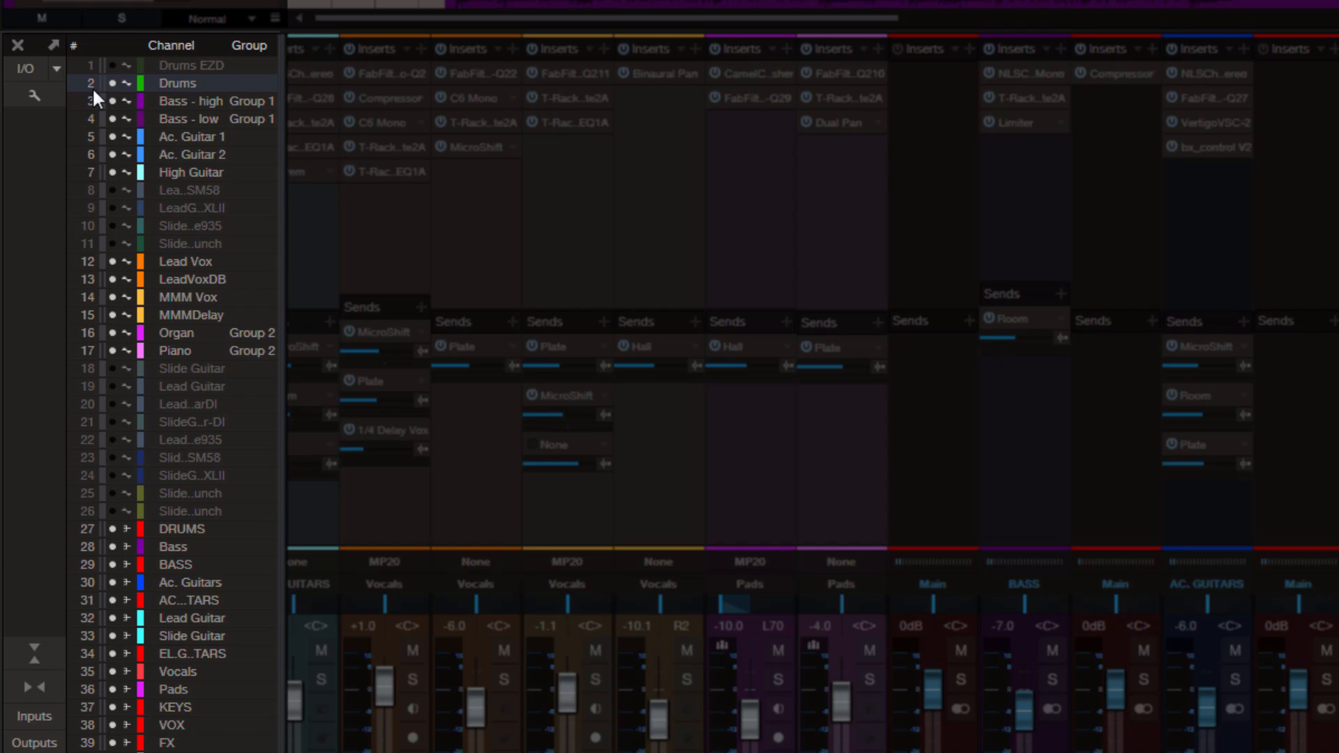
{"action": "mouse_move", "coordinate": [117, 424]}
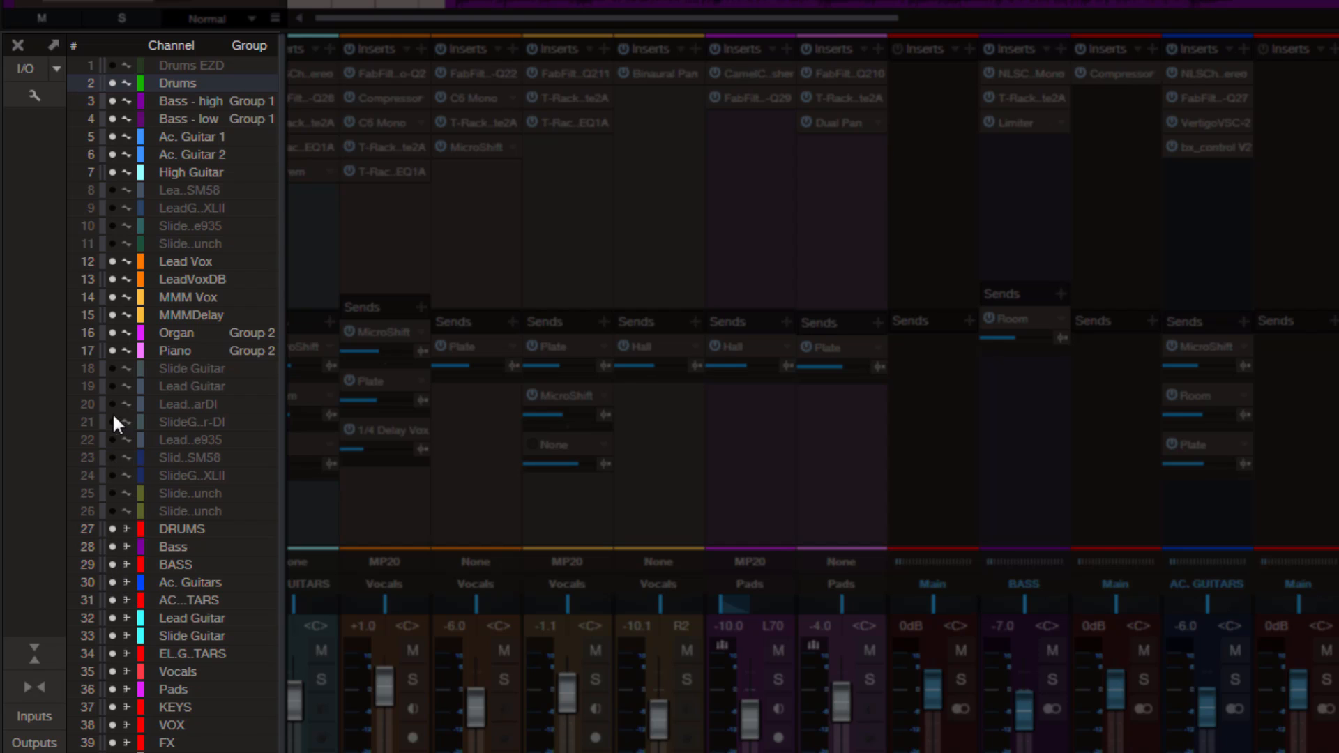
{"action": "mouse_move", "coordinate": [264, 67]}
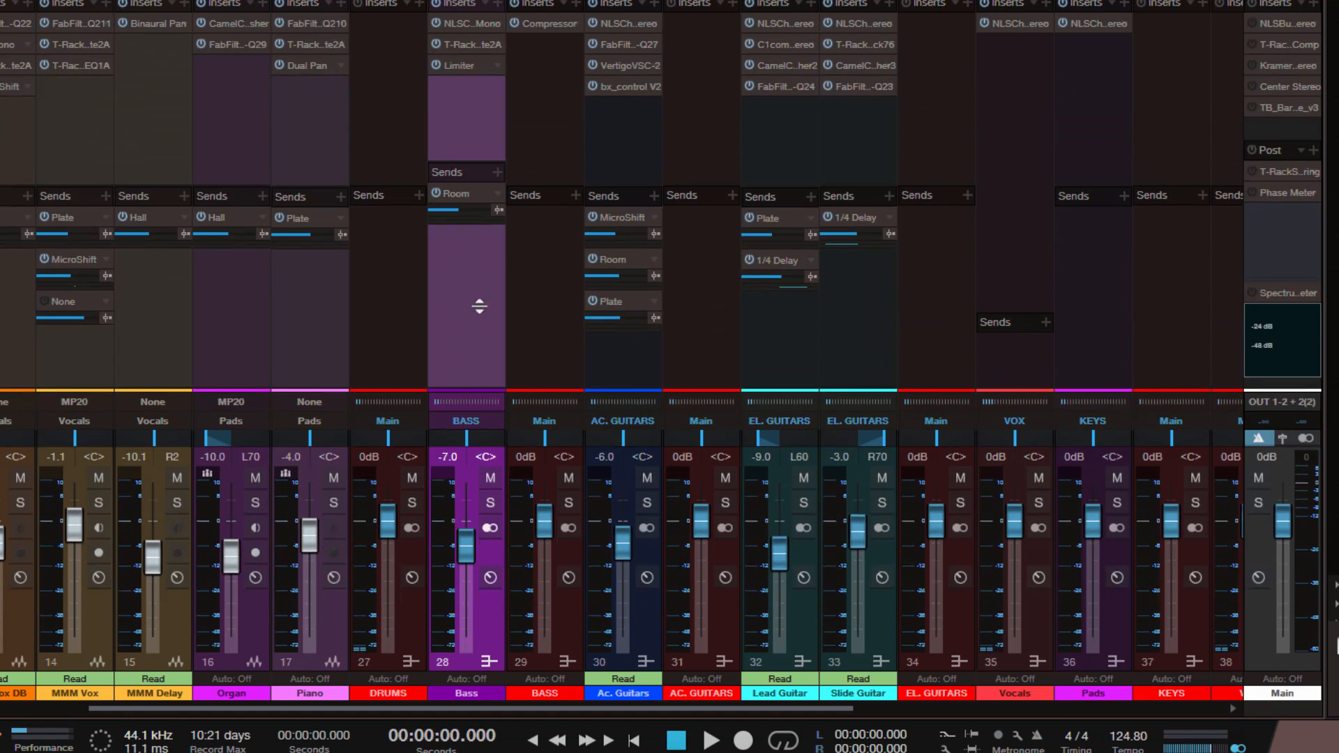
{"action": "scroll", "scroll_direction": "down", "scroll_amount": 3}
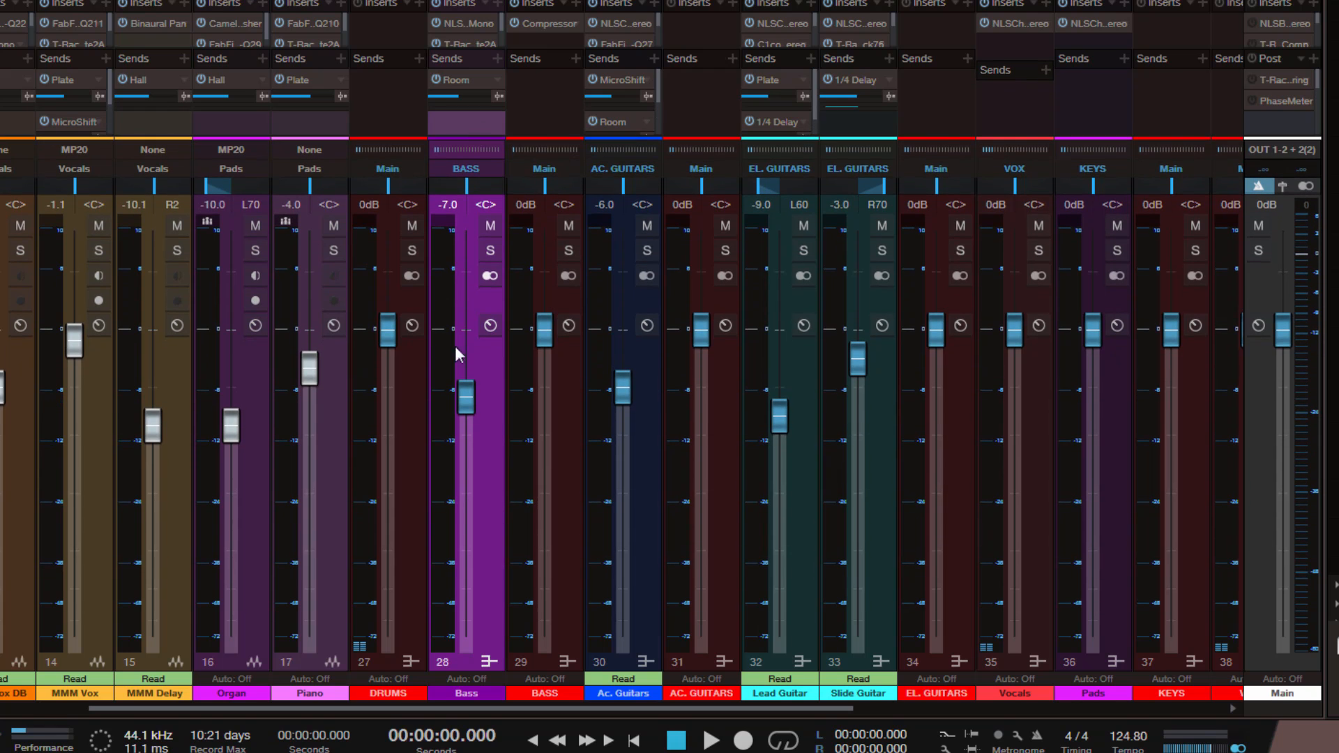
{"action": "mouse_move", "coordinate": [512, 247]}
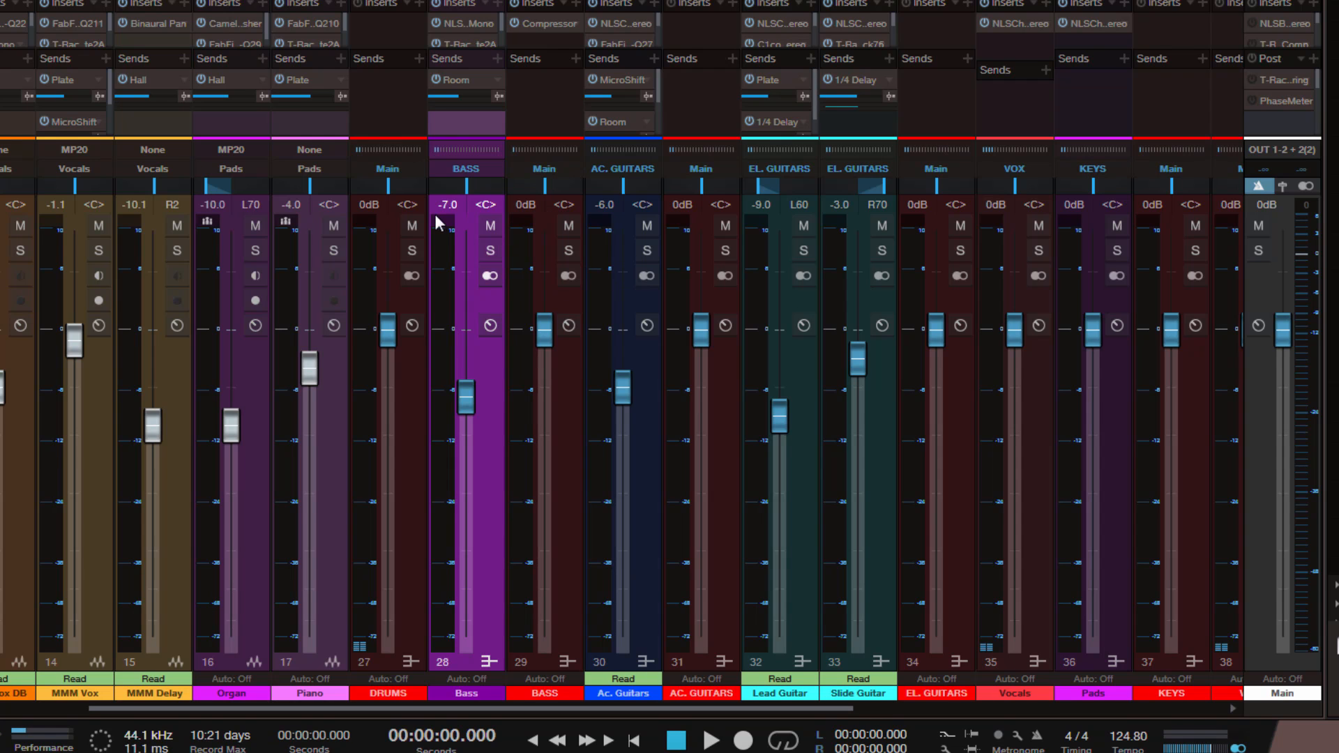
{"action": "mouse_move", "coordinate": [408, 134]}
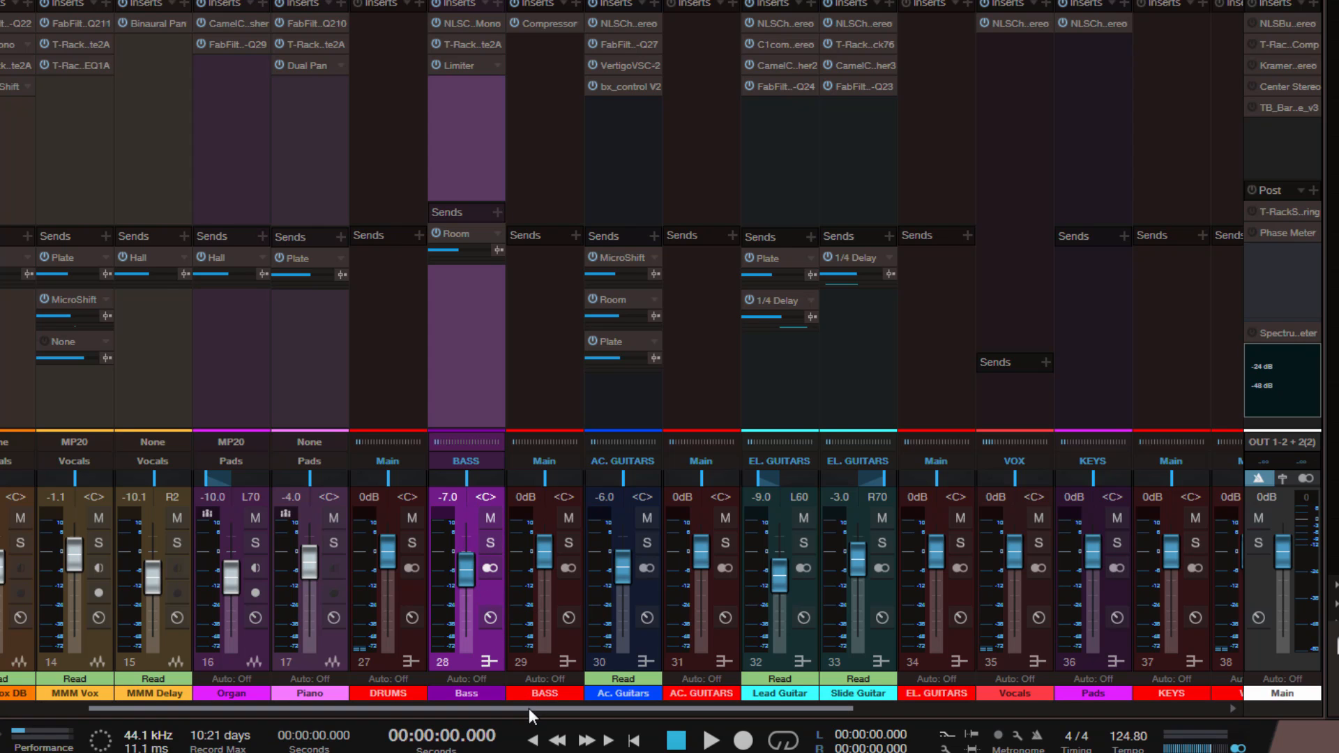
- Scroll the console to the MMM Delay channel and select its Binaural Pan insert
{"action": "scroll", "scroll_direction": "right", "scroll_amount": 3}
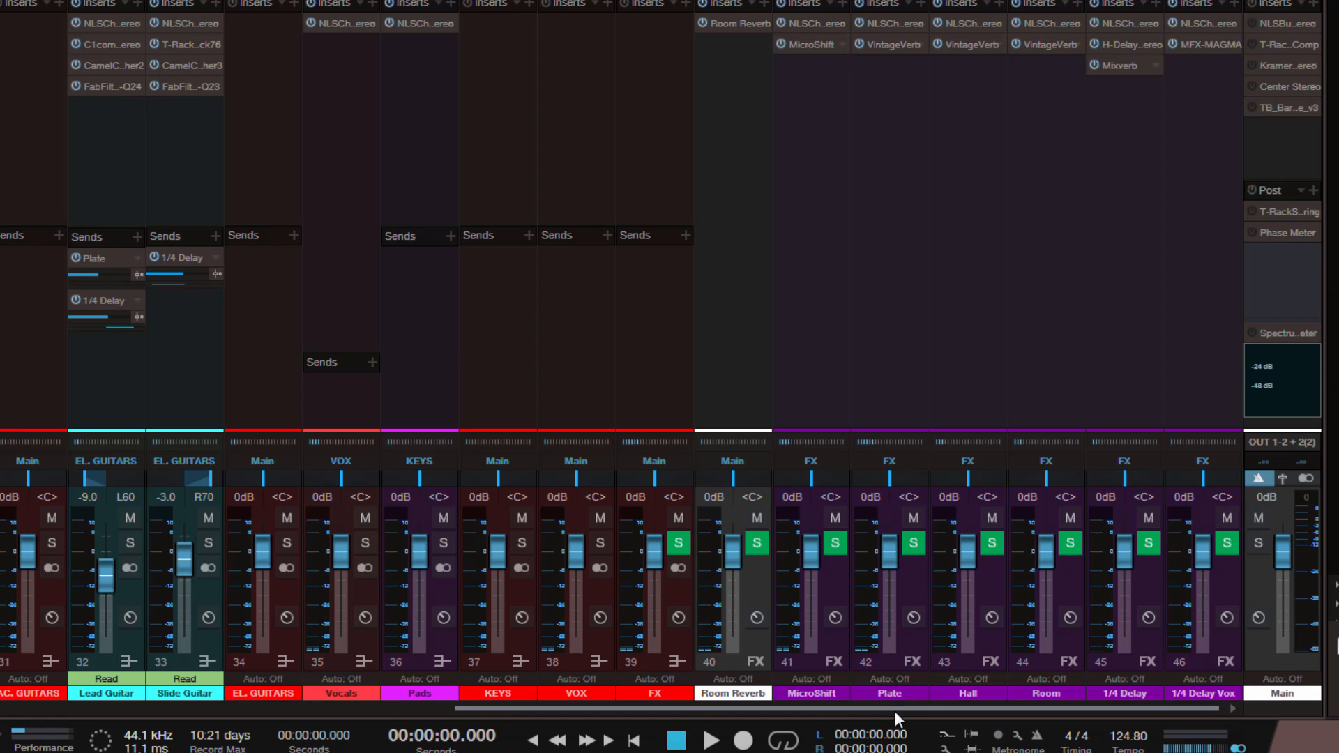
{"action": "scroll", "scroll_direction": "left", "scroll_amount": 3}
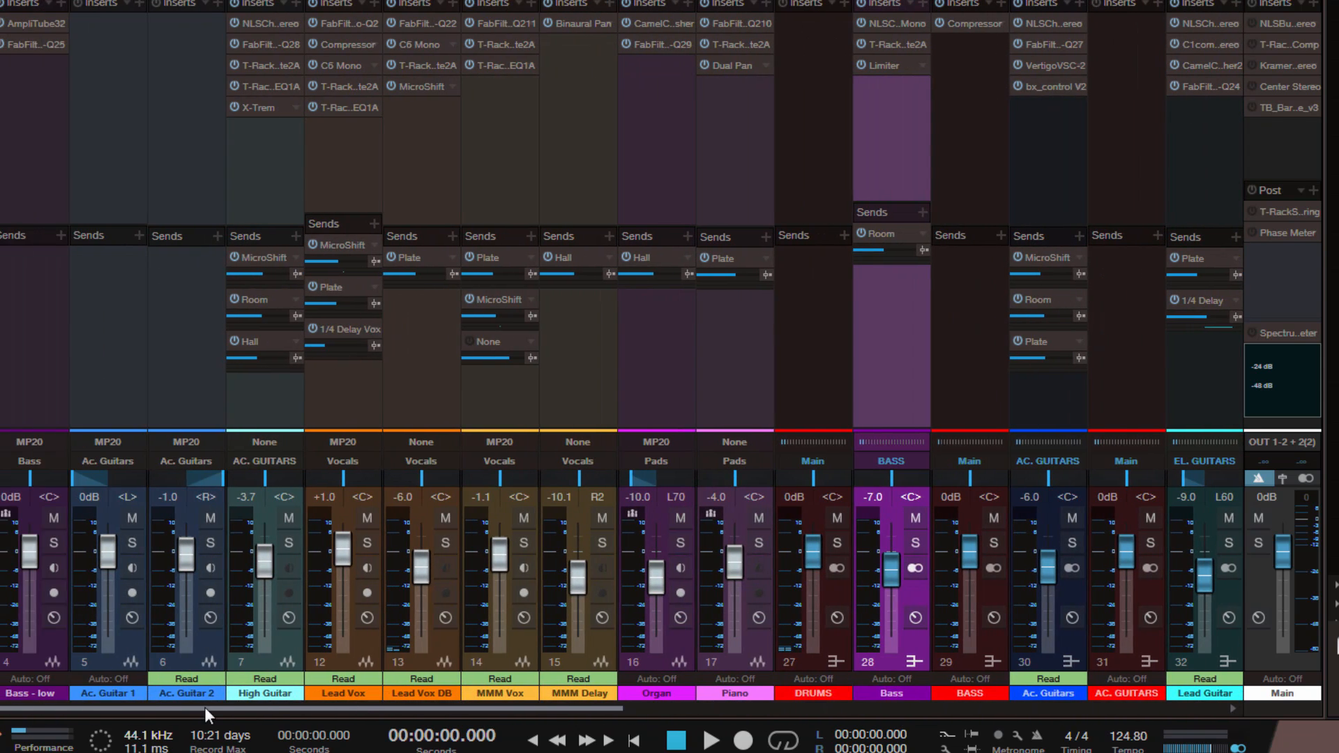
{"action": "scroll", "scroll_direction": "right", "scroll_amount": 3}
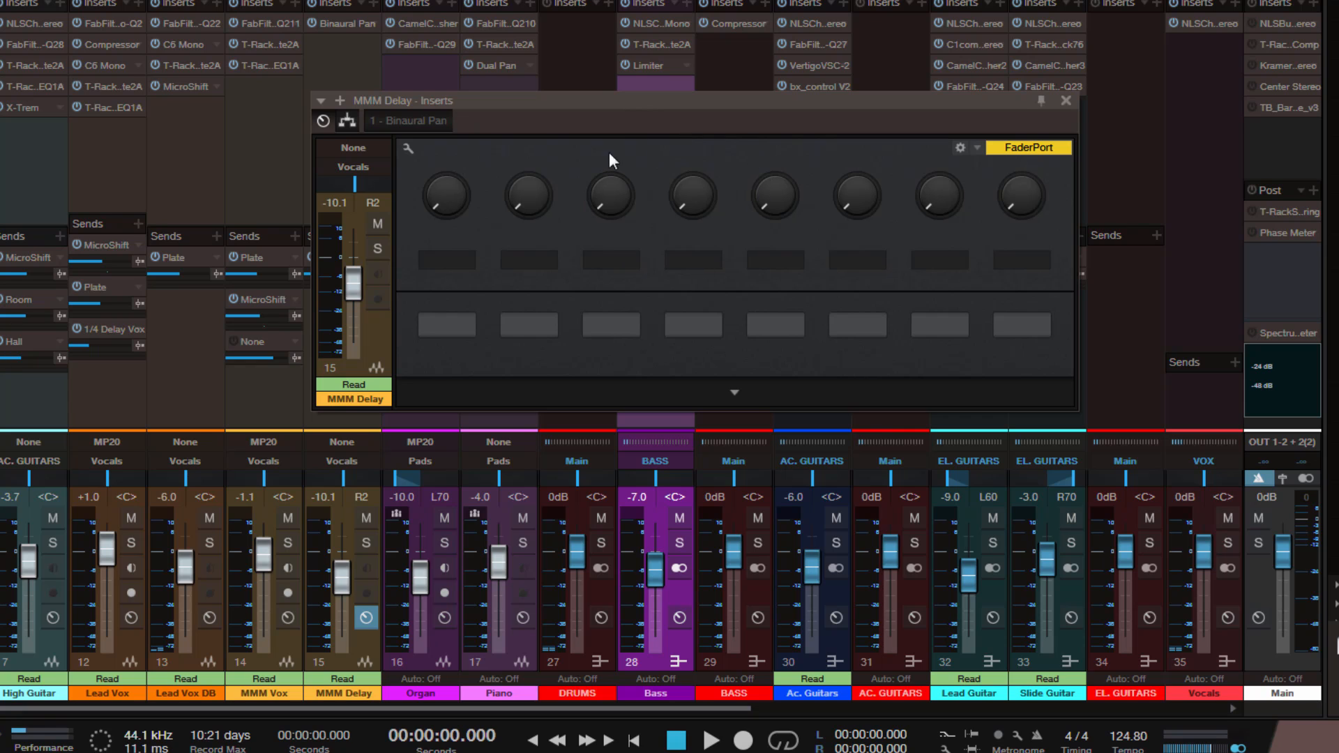
{"action": "mouse_move", "coordinate": [719, 127]}
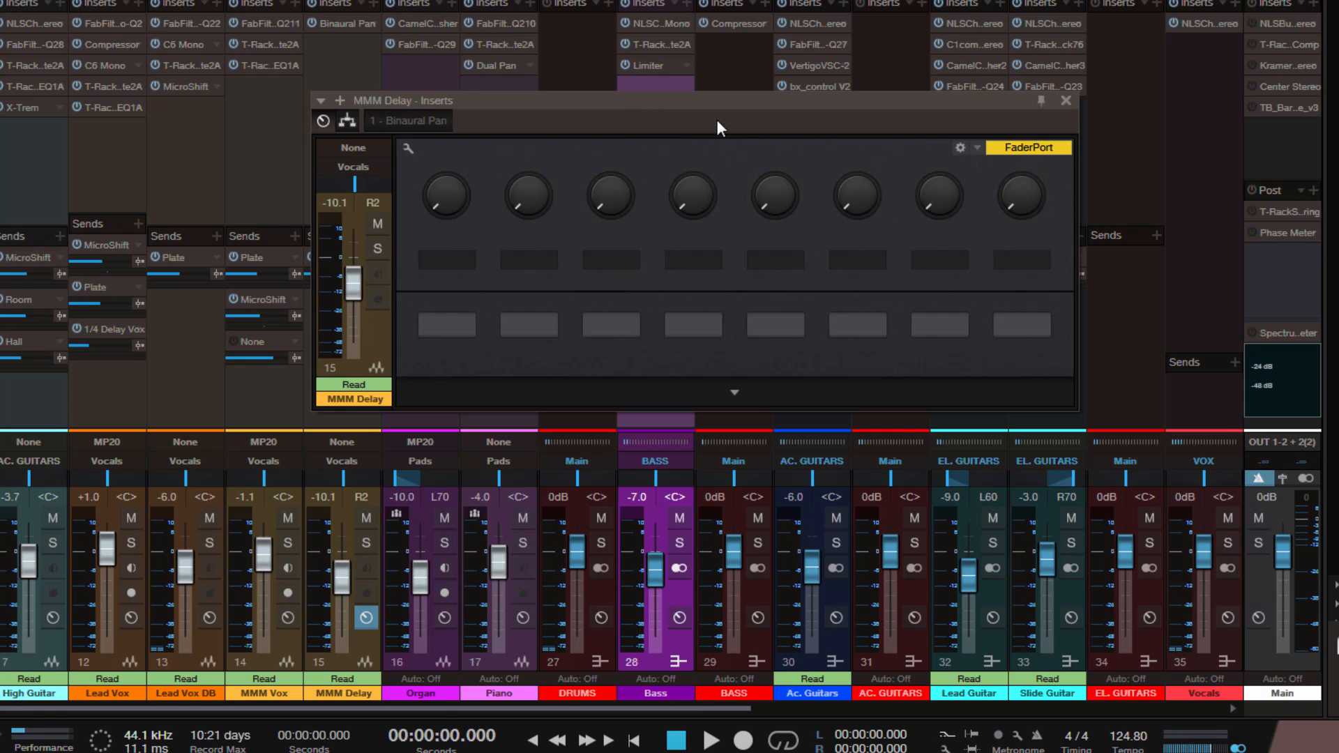
{"action": "left_click", "coordinate": [1064, 101]}
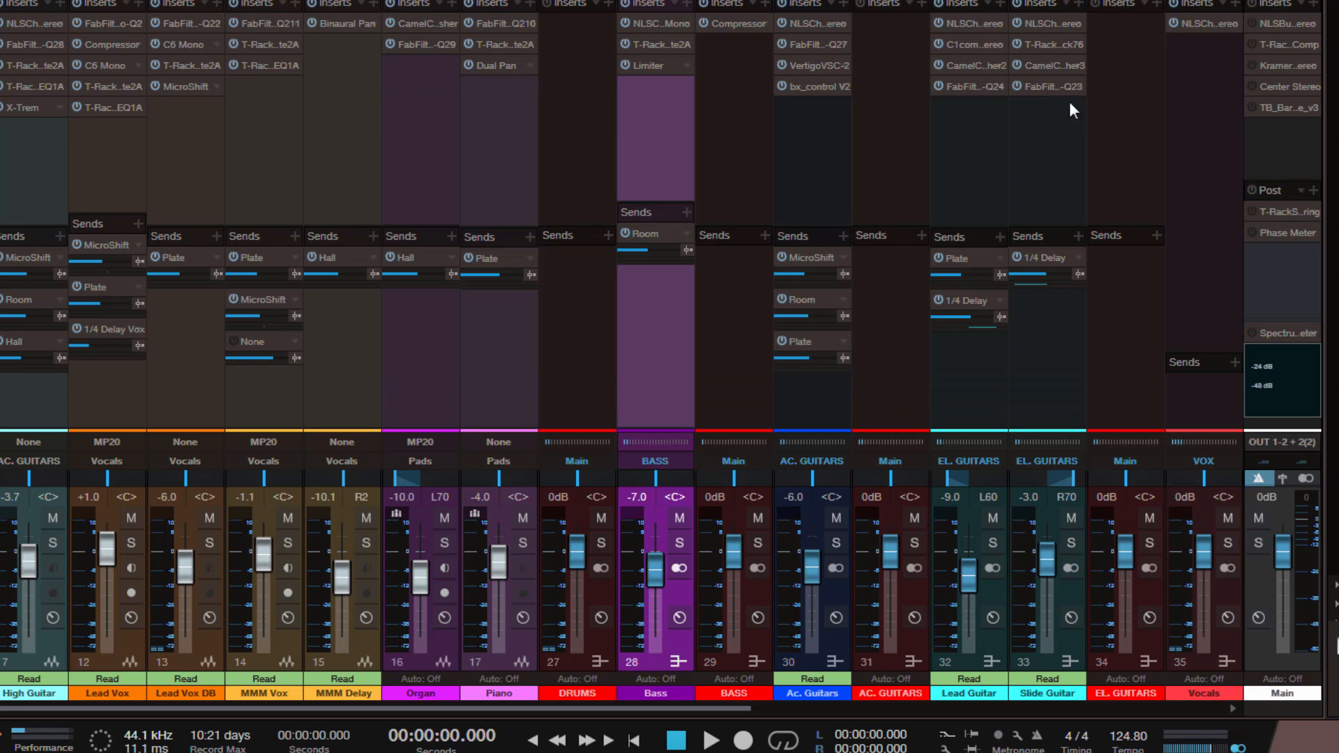
- Mute the Main output channel
{"action": "left_click", "coordinate": [1256, 517]}
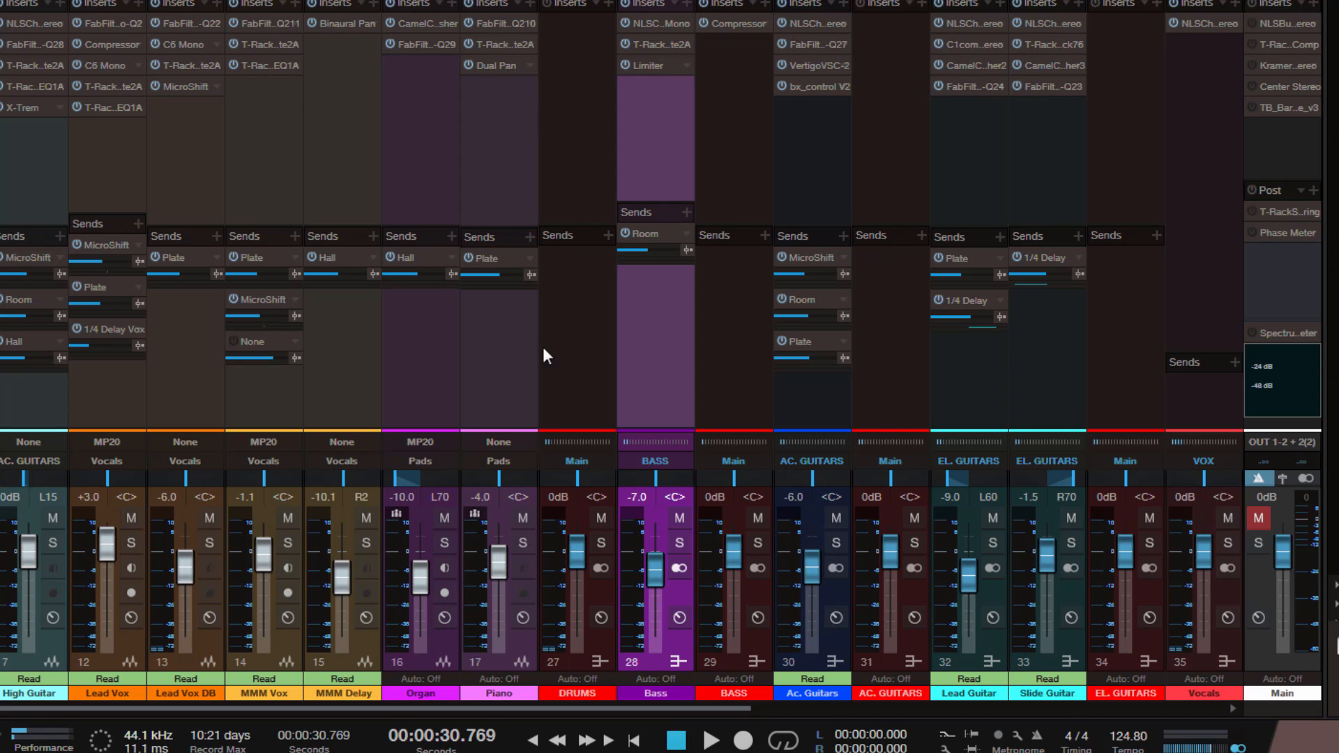
{"action": "mouse_move", "coordinate": [578, 358]}
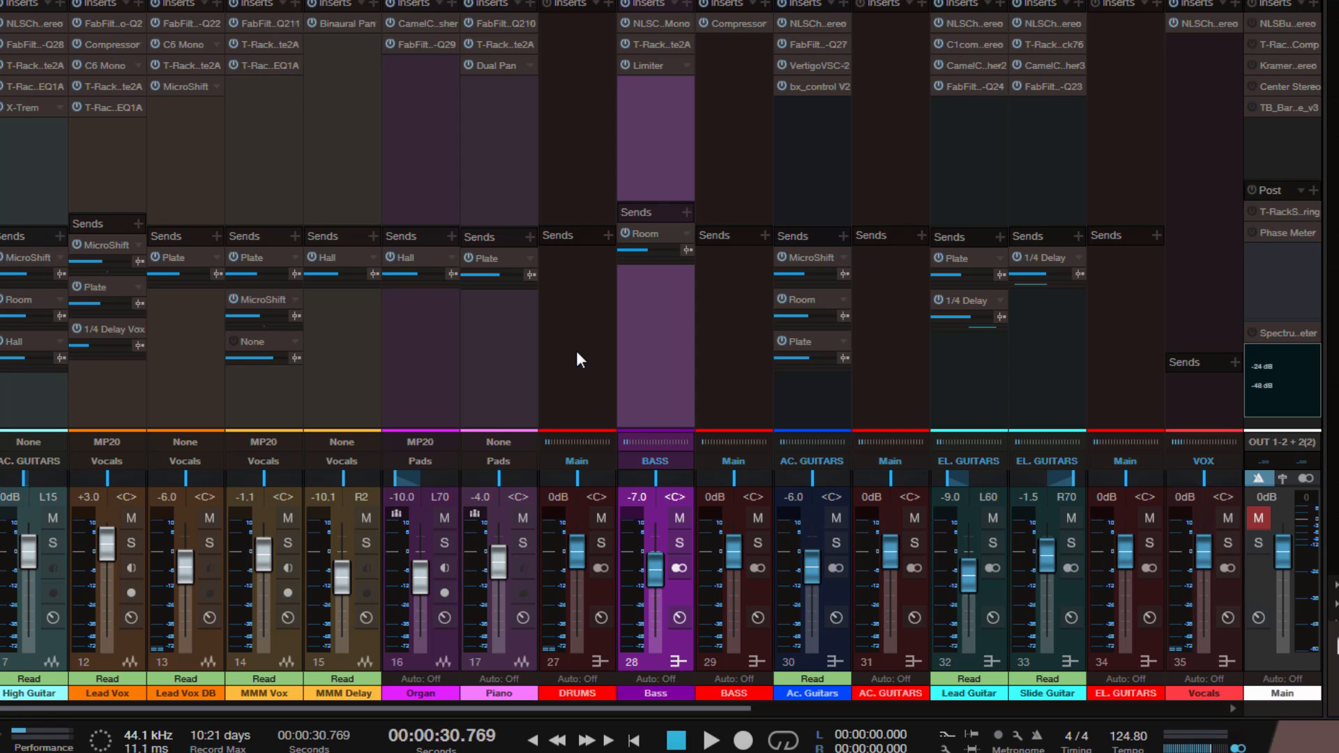
{"action": "mouse_move", "coordinate": [738, 28]}
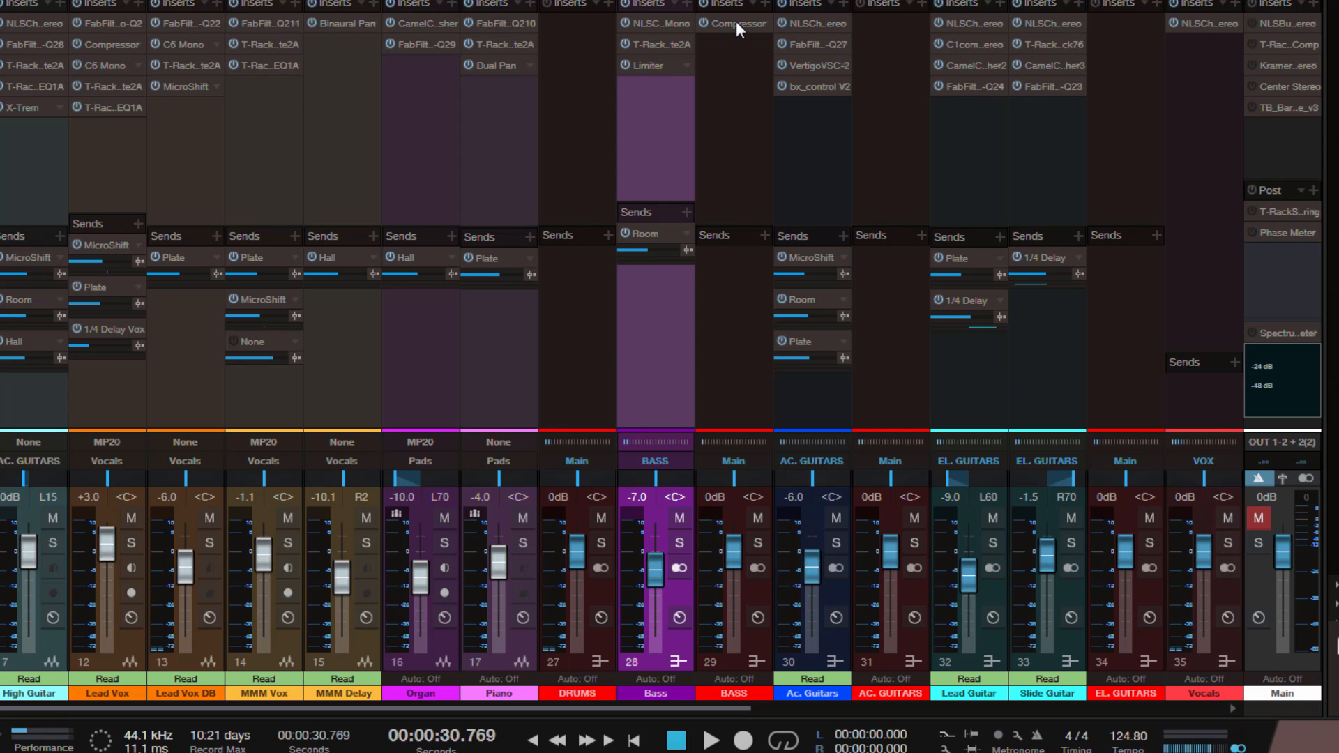
{"action": "mouse_move", "coordinate": [742, 345]}
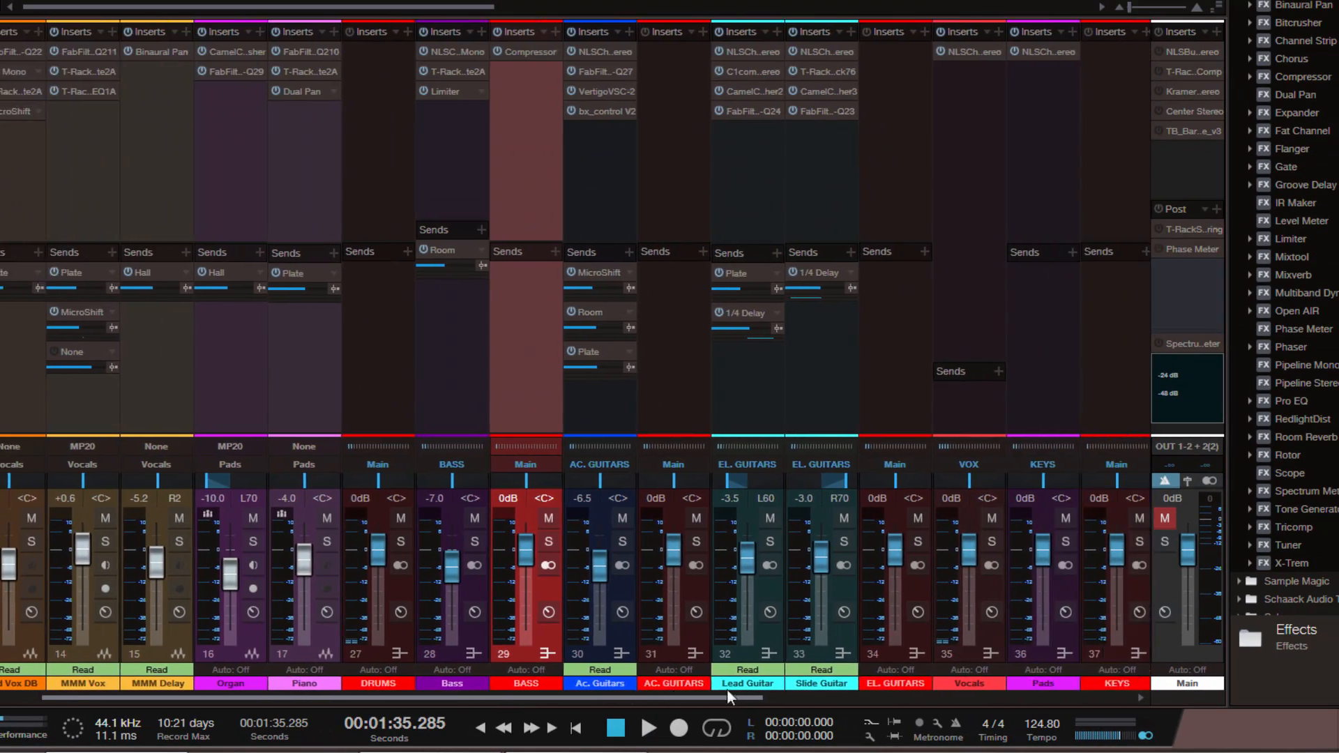
- Scroll the console right to reach the KEYS, VOX and FX channels
{"action": "scroll", "scroll_direction": "right", "scroll_amount": 3}
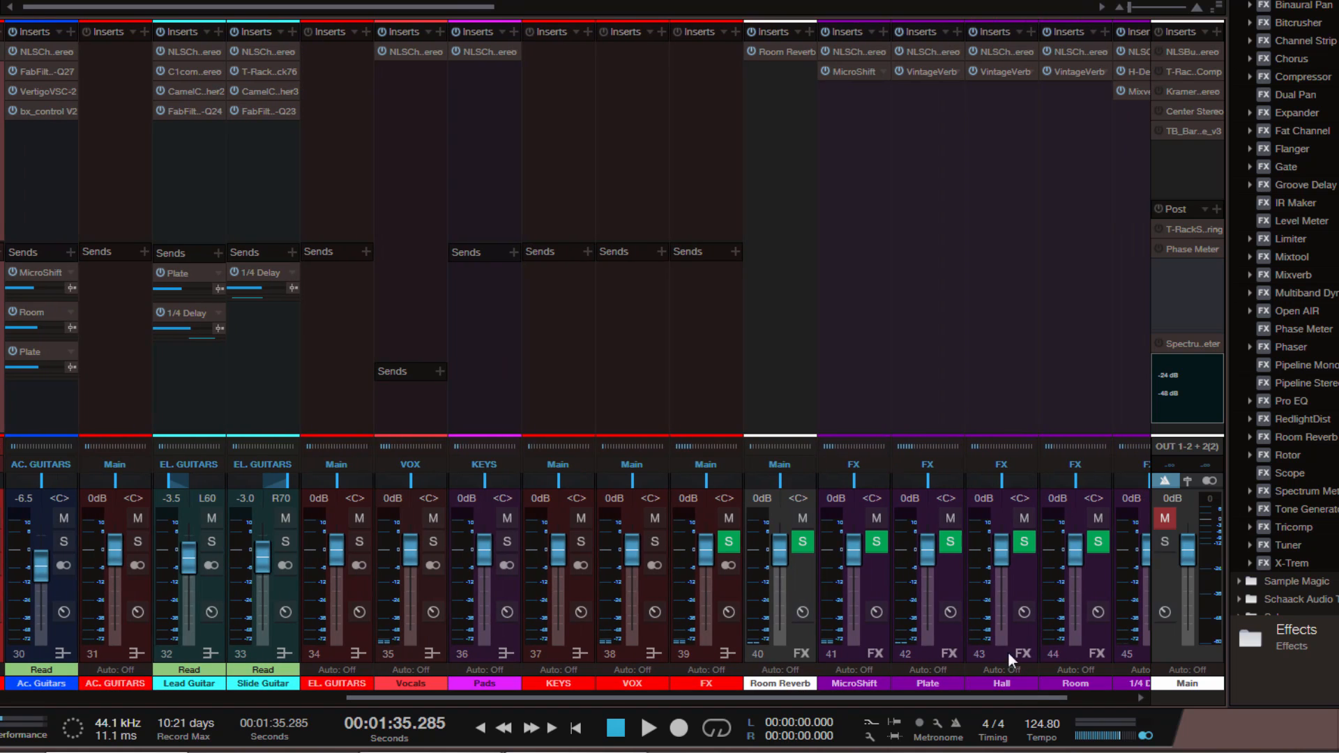
{"action": "mouse_move", "coordinate": [549, 137]}
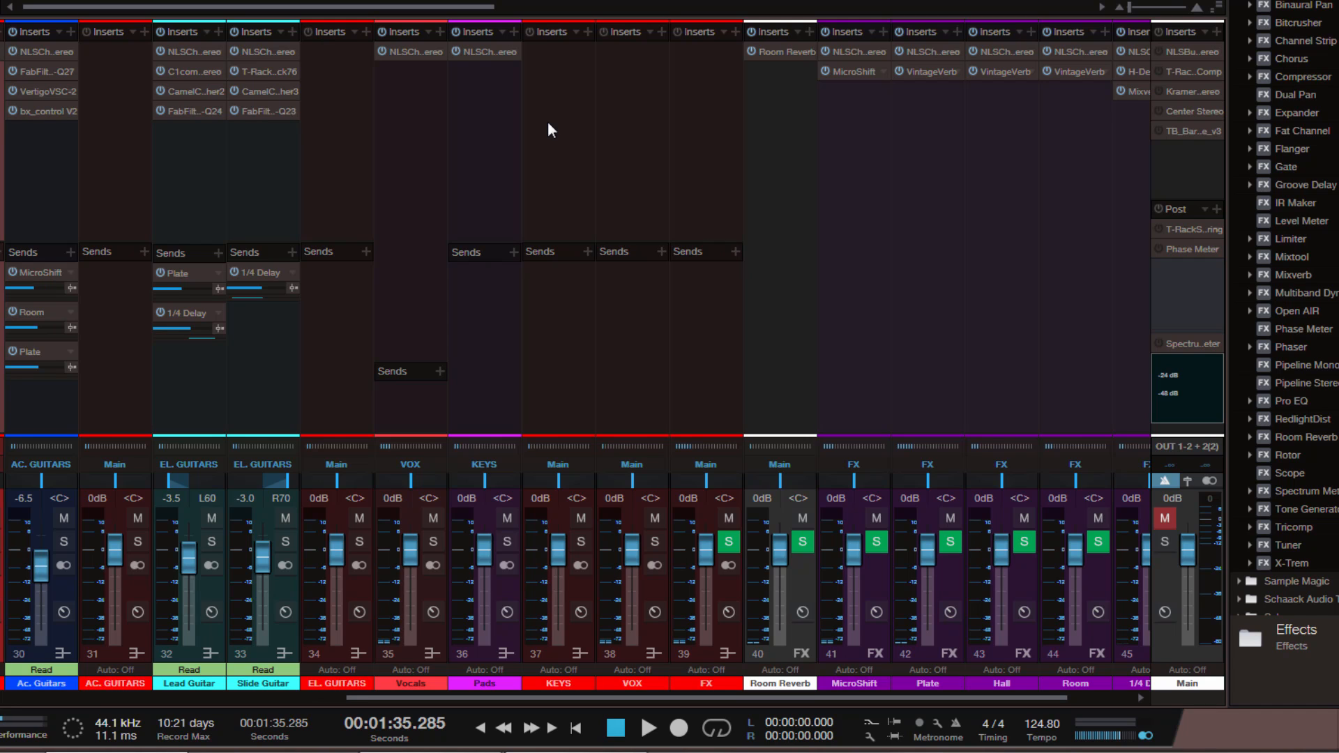
{"action": "mouse_move", "coordinate": [737, 357]}
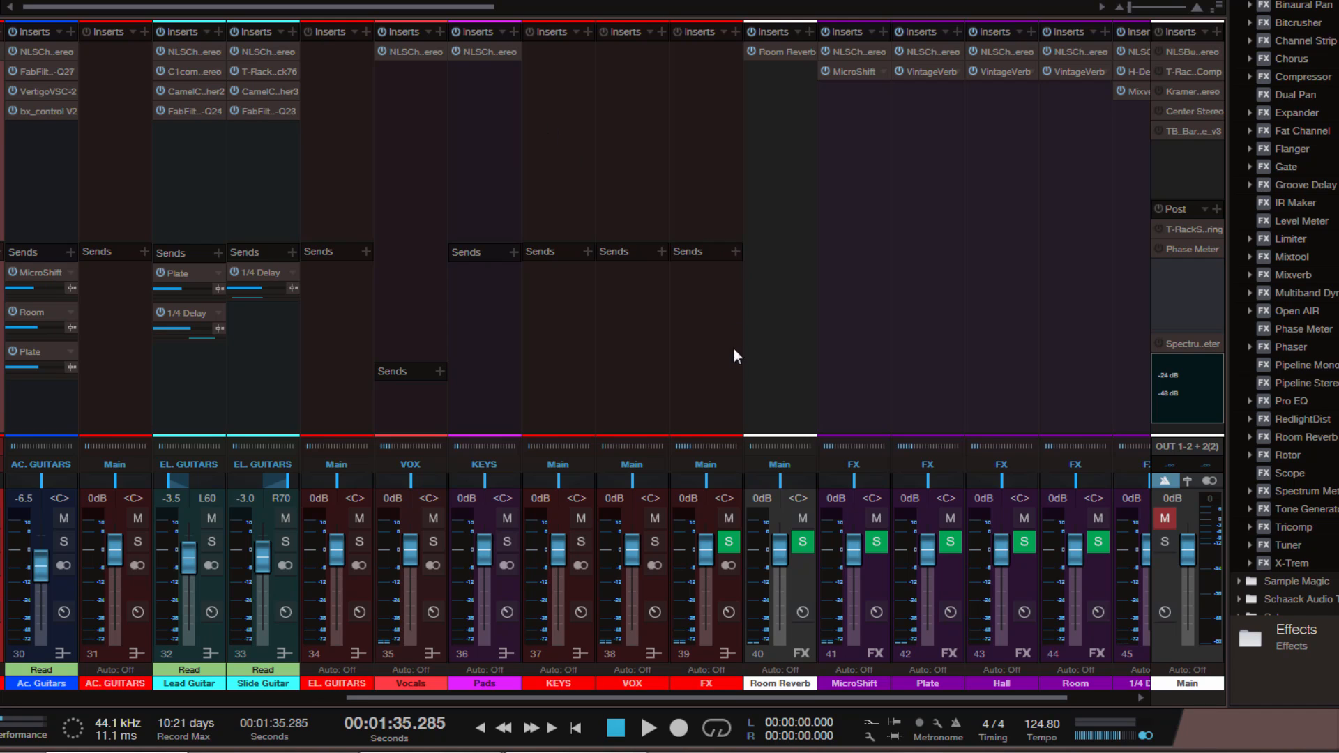
{"action": "mouse_move", "coordinate": [562, 159]}
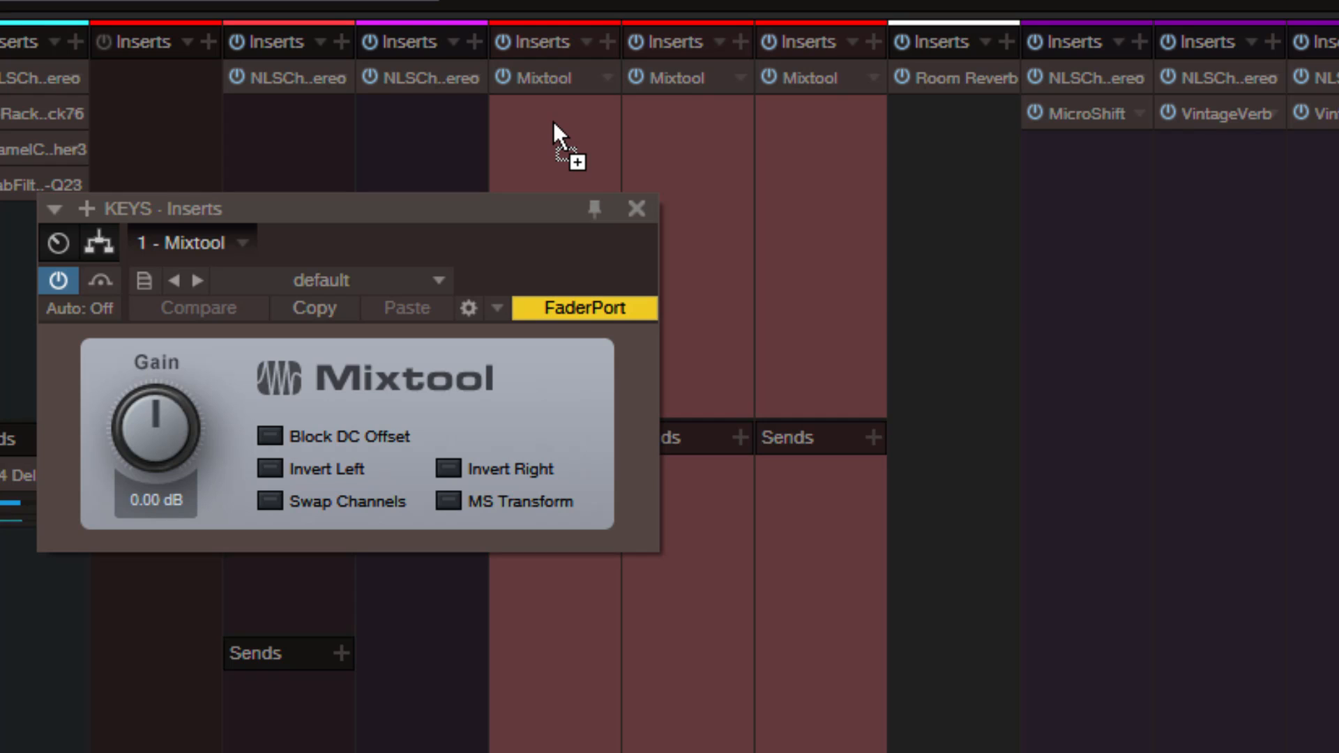
{"action": "mouse_move", "coordinate": [633, 233]}
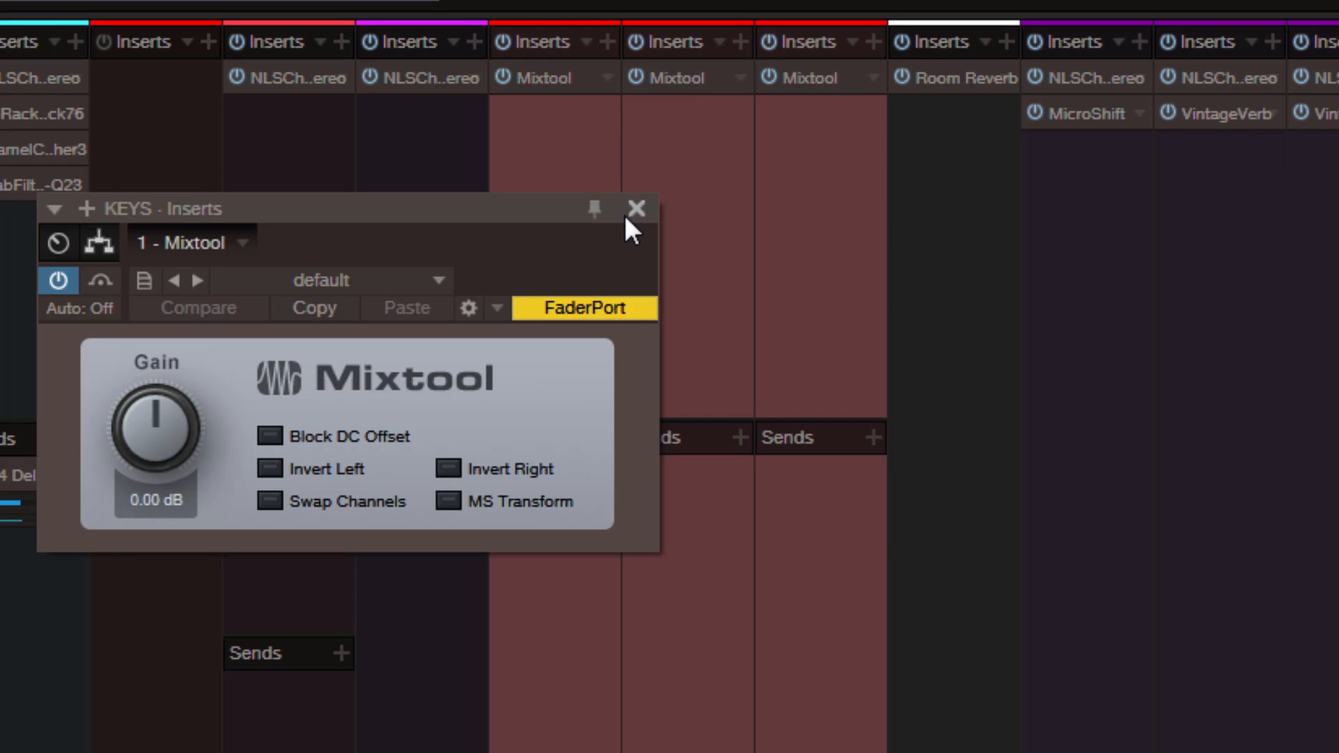
- Close the Mixtool and Flanger editors after inserting them on the selected channels
{"action": "left_click", "coordinate": [636, 208]}
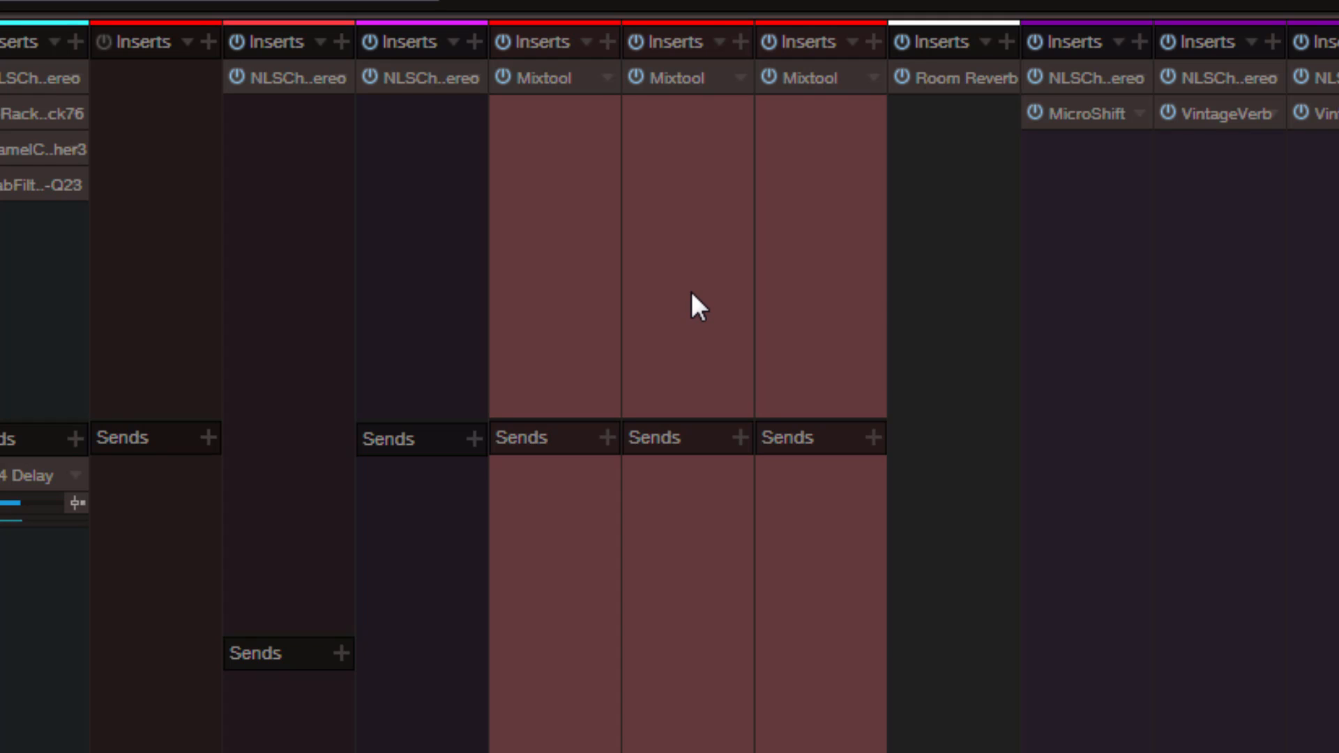
{"action": "mouse_move", "coordinate": [696, 294]}
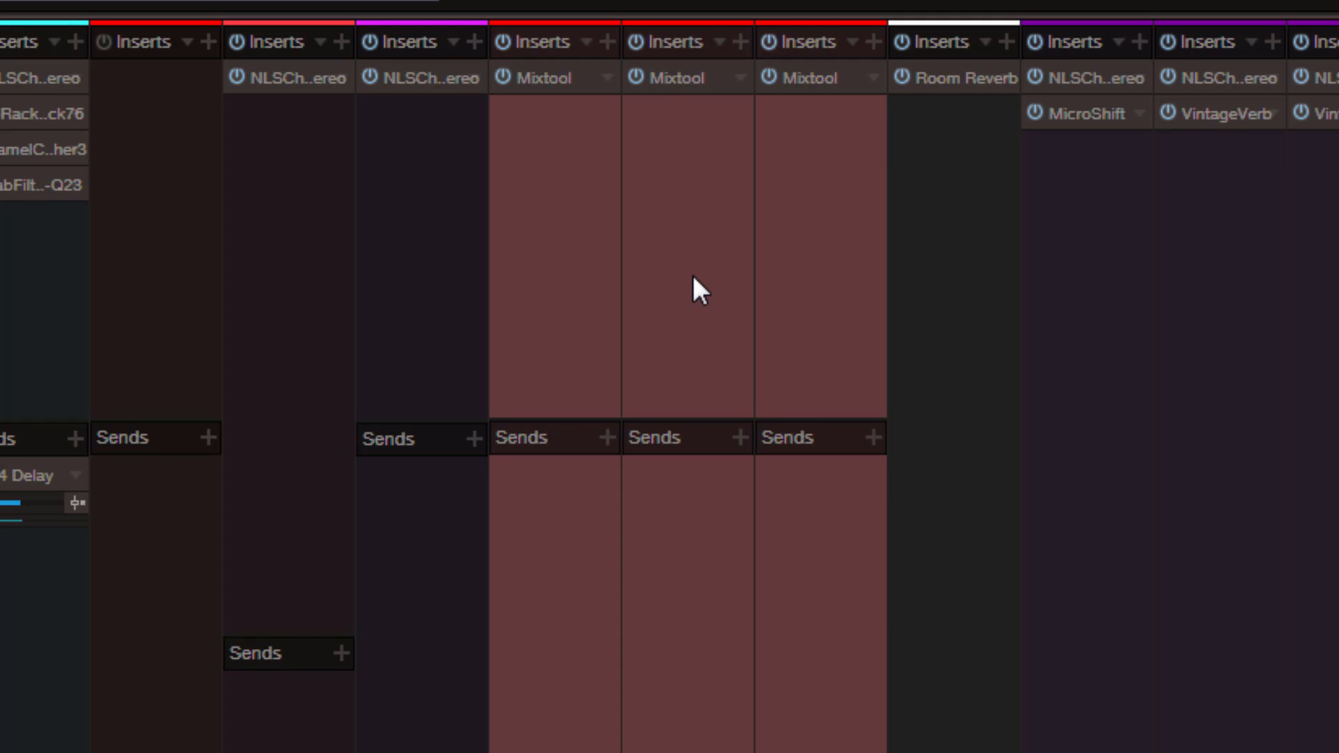
{"action": "mouse_move", "coordinate": [781, 300]}
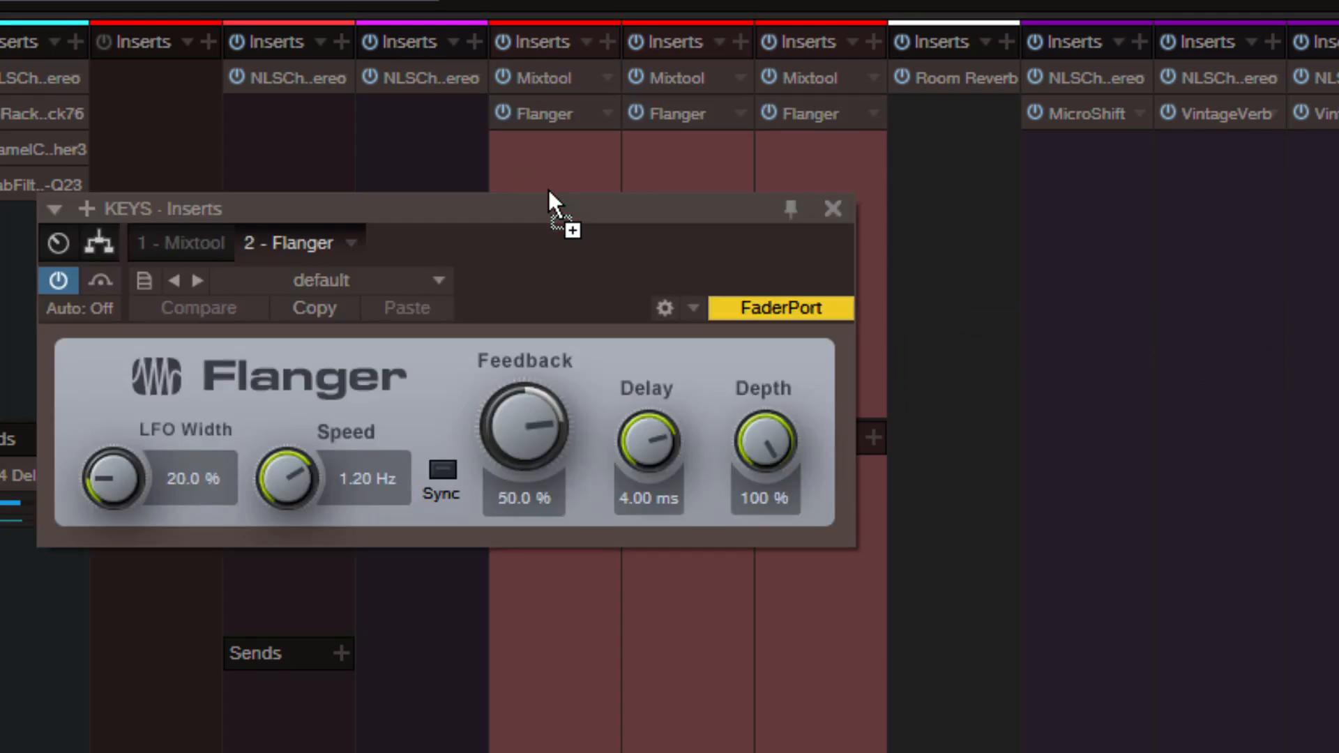
{"action": "left_click", "coordinate": [831, 208]}
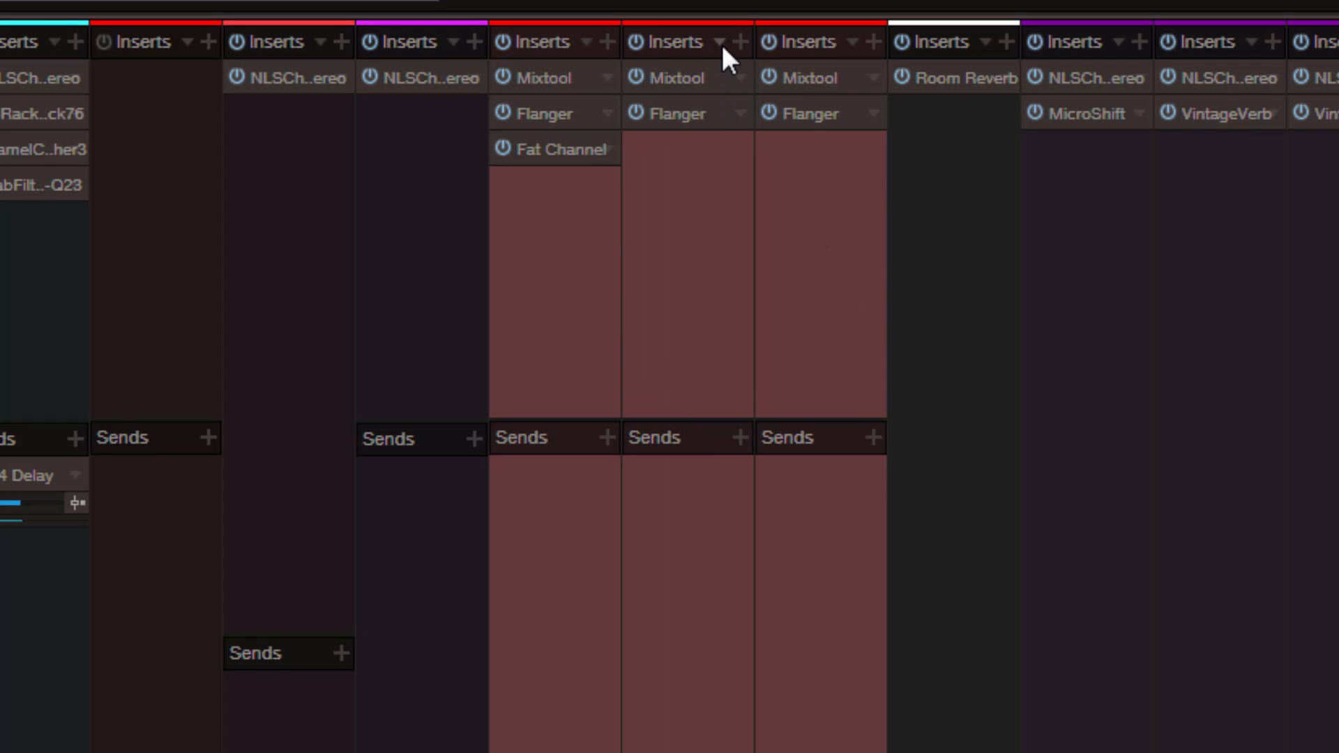
- Remove all inserts from the KEYS, VOX and FX channels via the Inserts menu
{"action": "left_click", "coordinate": [723, 41]}
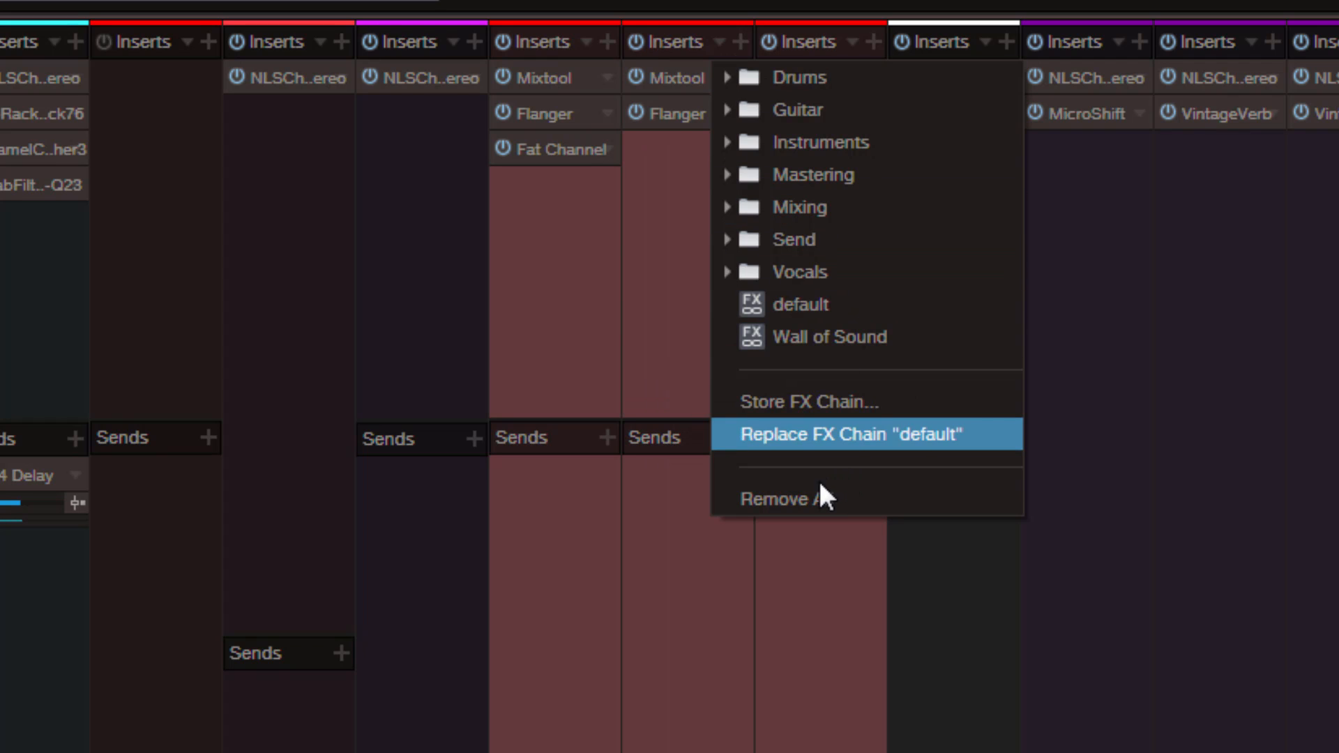
{"action": "left_click", "coordinate": [867, 433]}
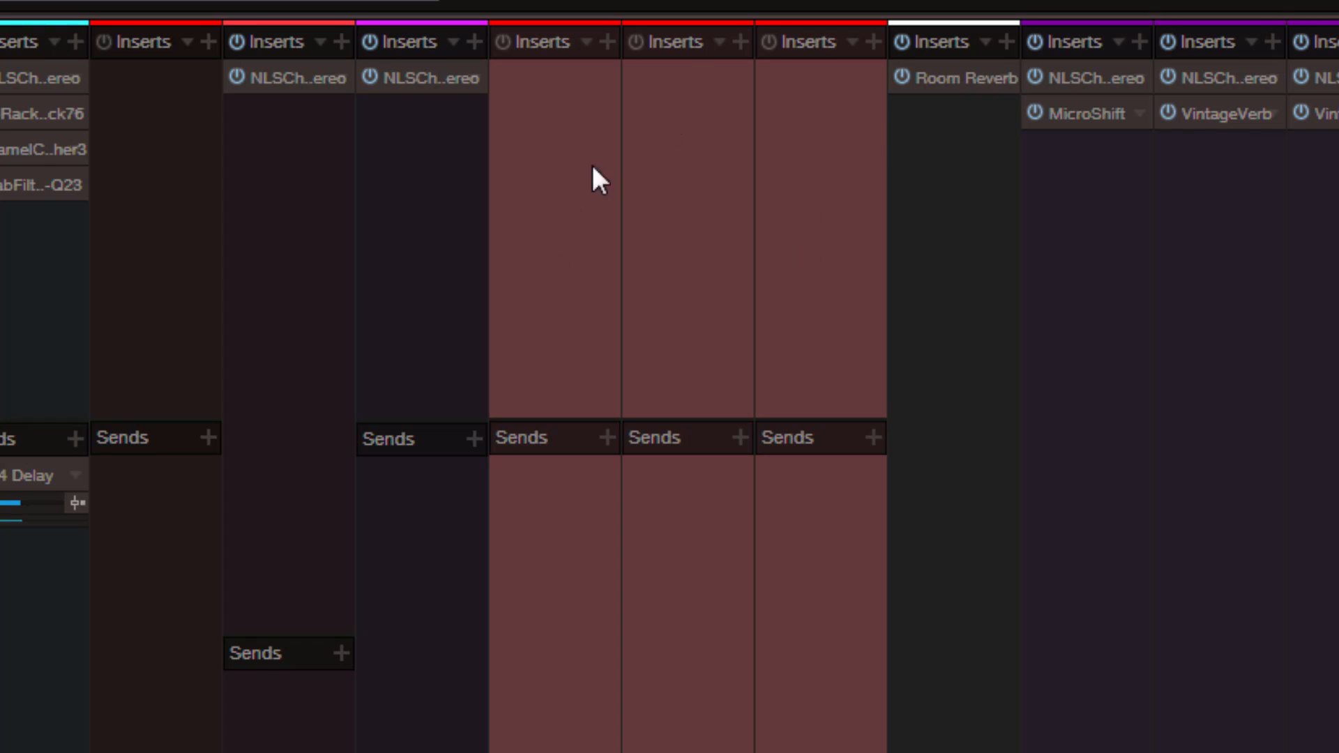
{"action": "mouse_move", "coordinate": [781, 231]}
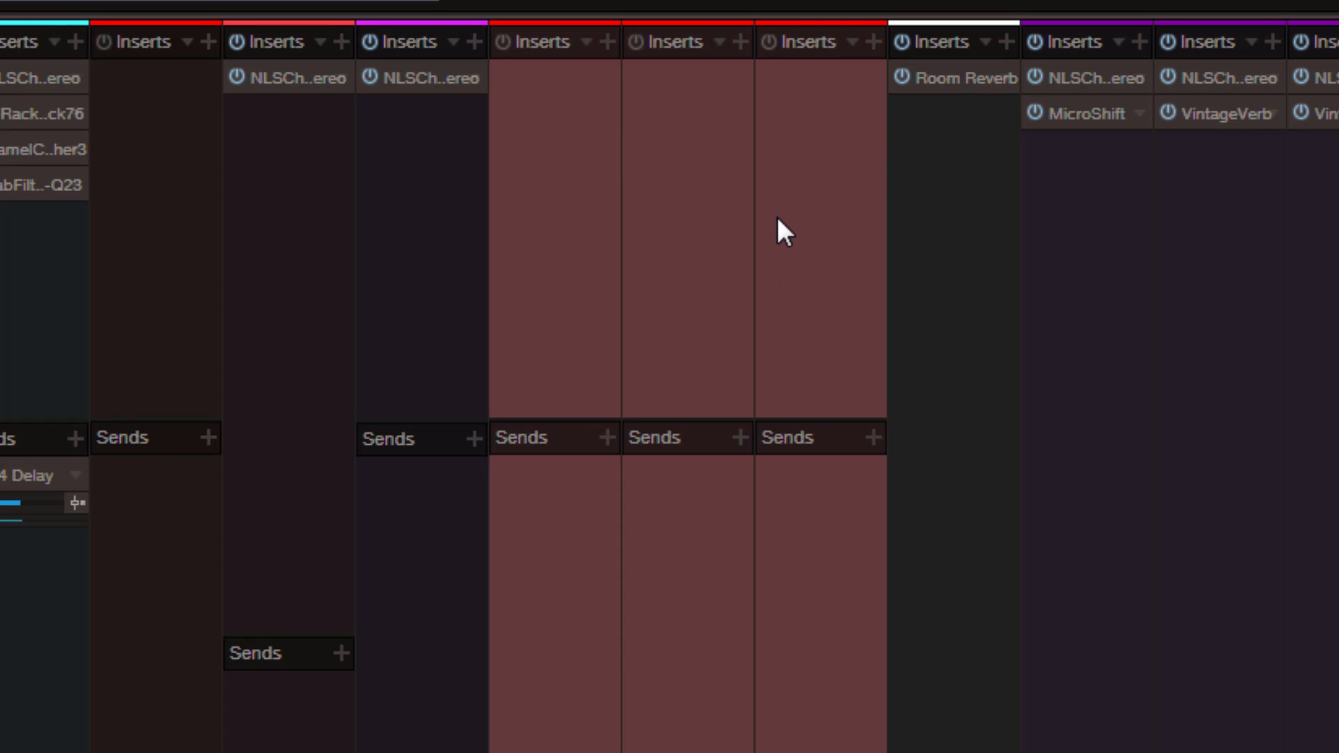
{"action": "mouse_move", "coordinate": [647, 671]}
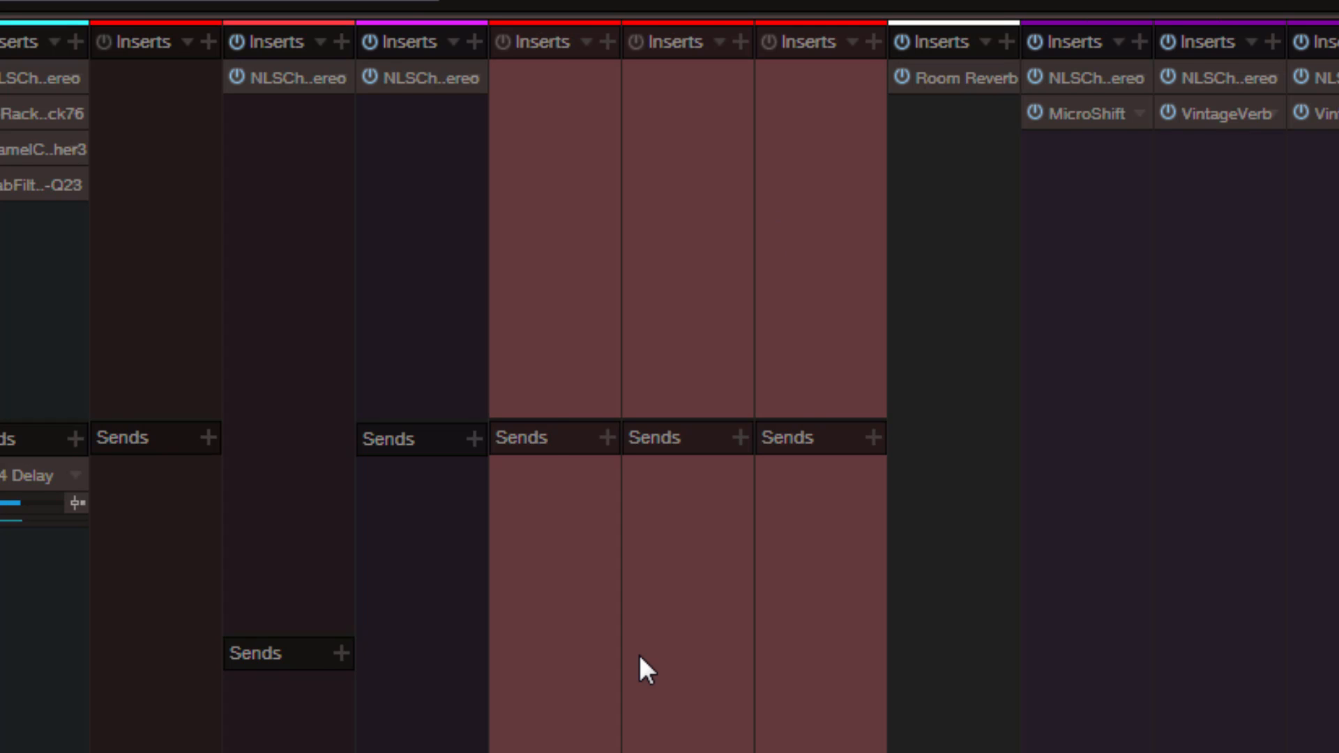
{"action": "scroll", "scroll_direction": "down", "scroll_amount": 3}
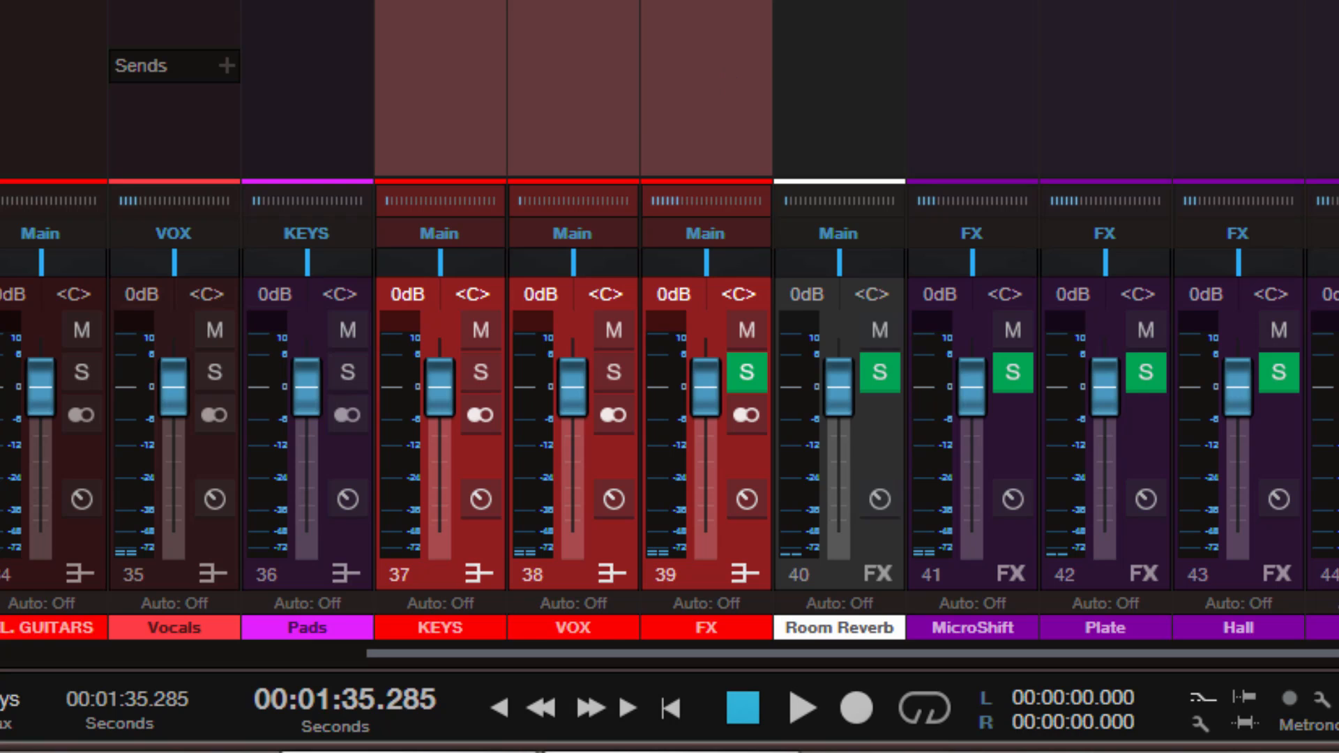
{"action": "mouse_move", "coordinate": [631, 17]}
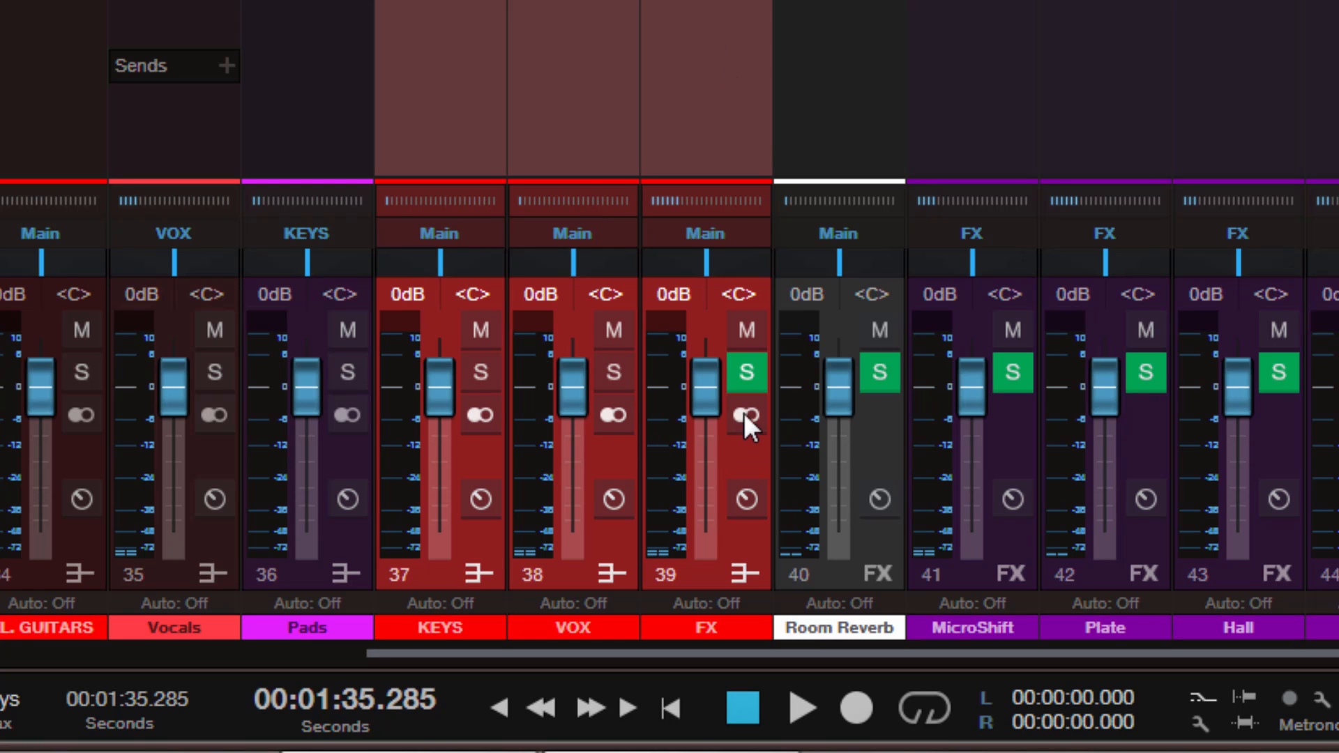
{"action": "mouse_move", "coordinate": [746, 418]}
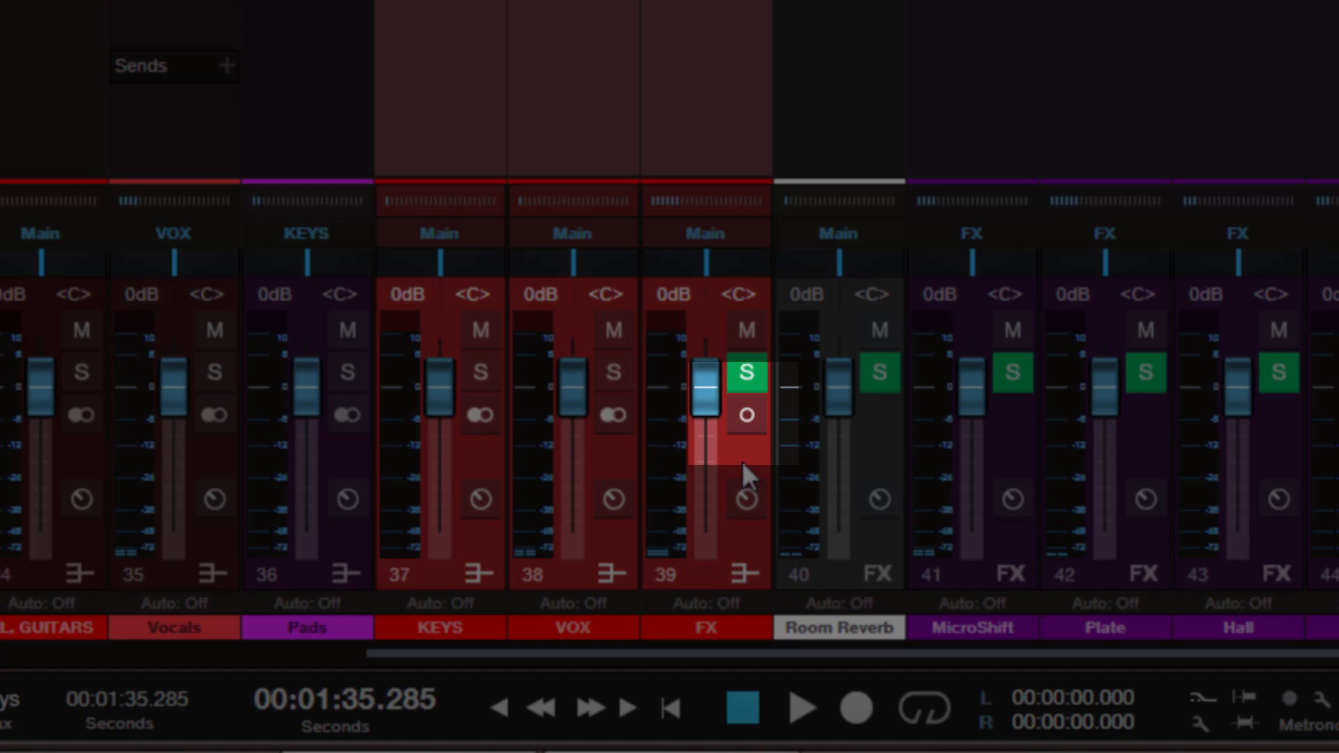
- Switch the selected KEYS, VOX and FX channels to mono
{"action": "left_click", "coordinate": [745, 415]}
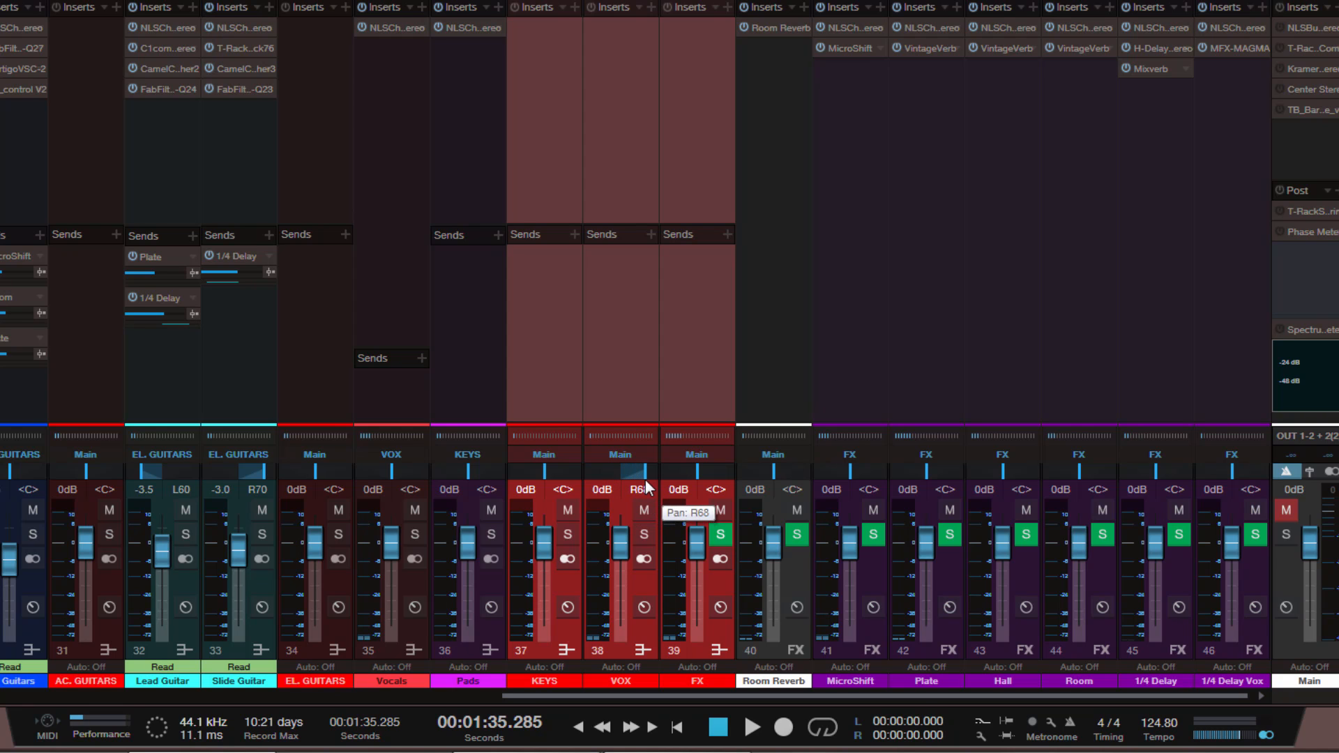
{"action": "mouse_move", "coordinate": [644, 367]}
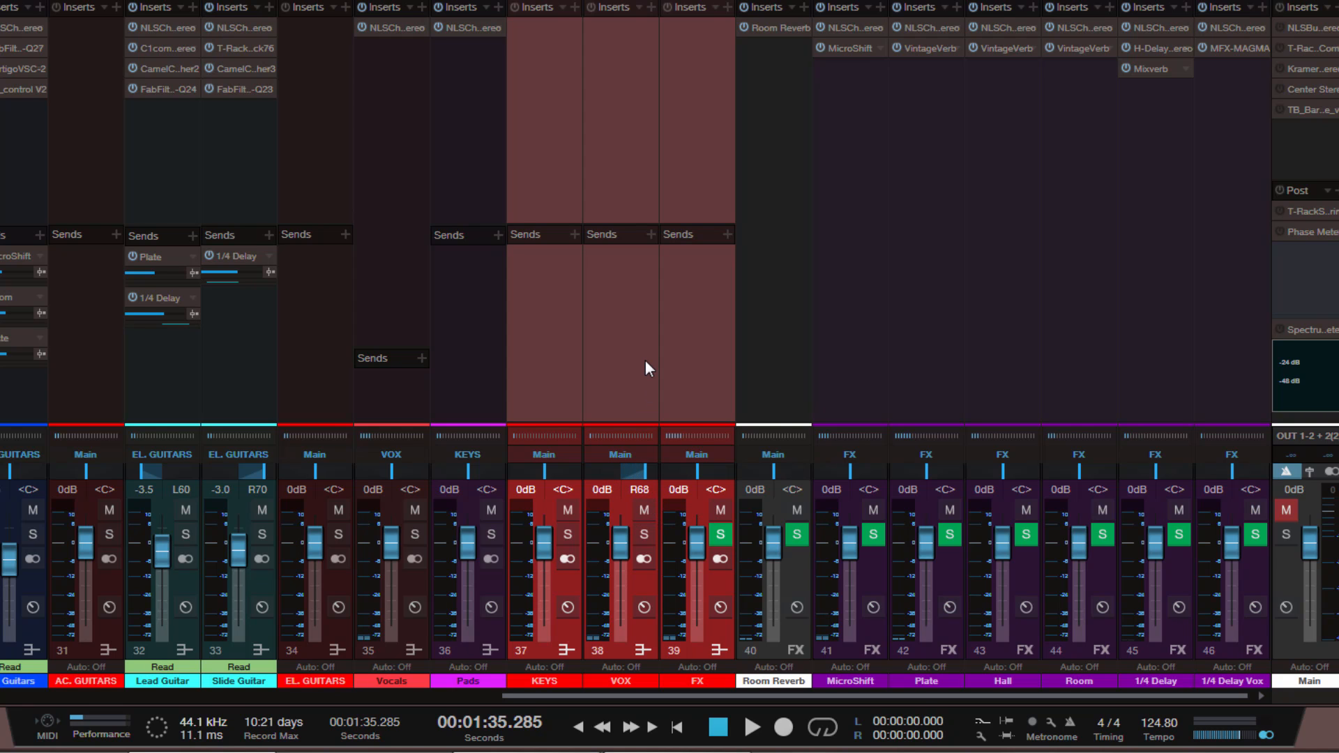
{"action": "mouse_move", "coordinate": [1040, 311]}
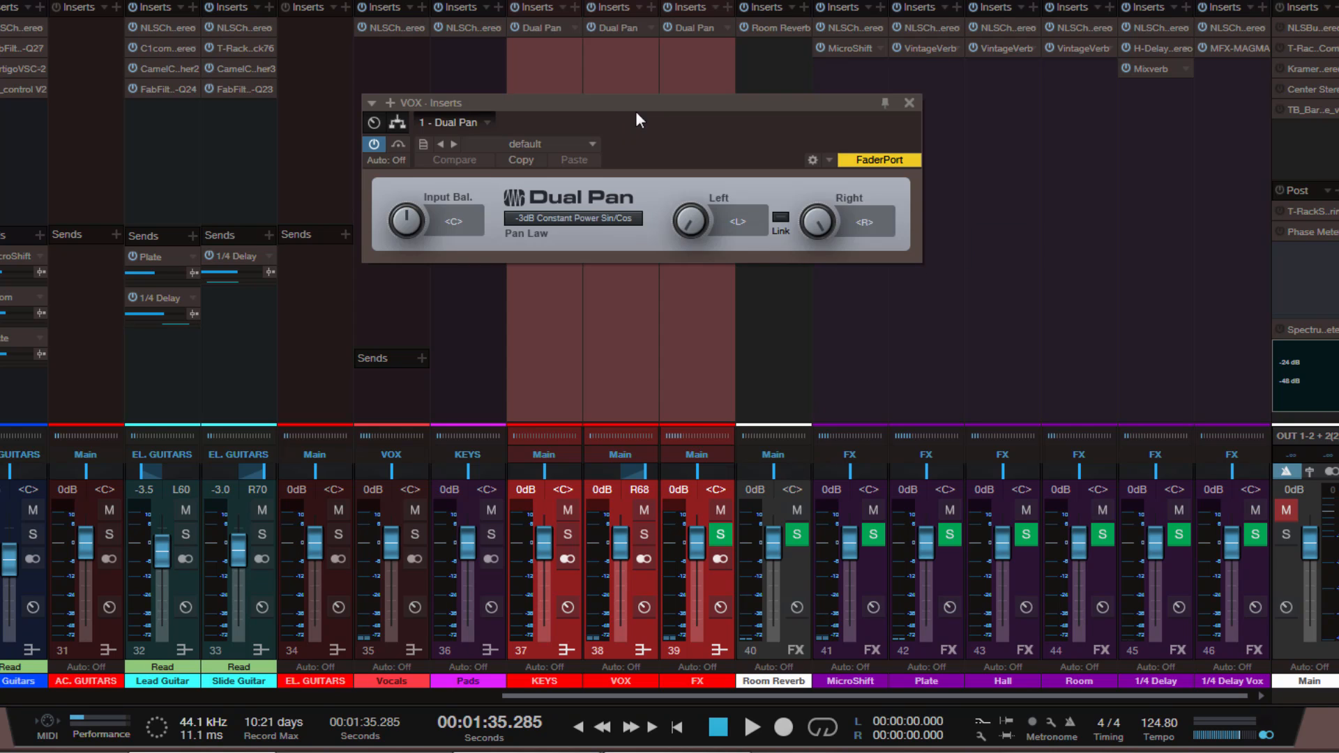
{"action": "mouse_move", "coordinate": [869, 213]}
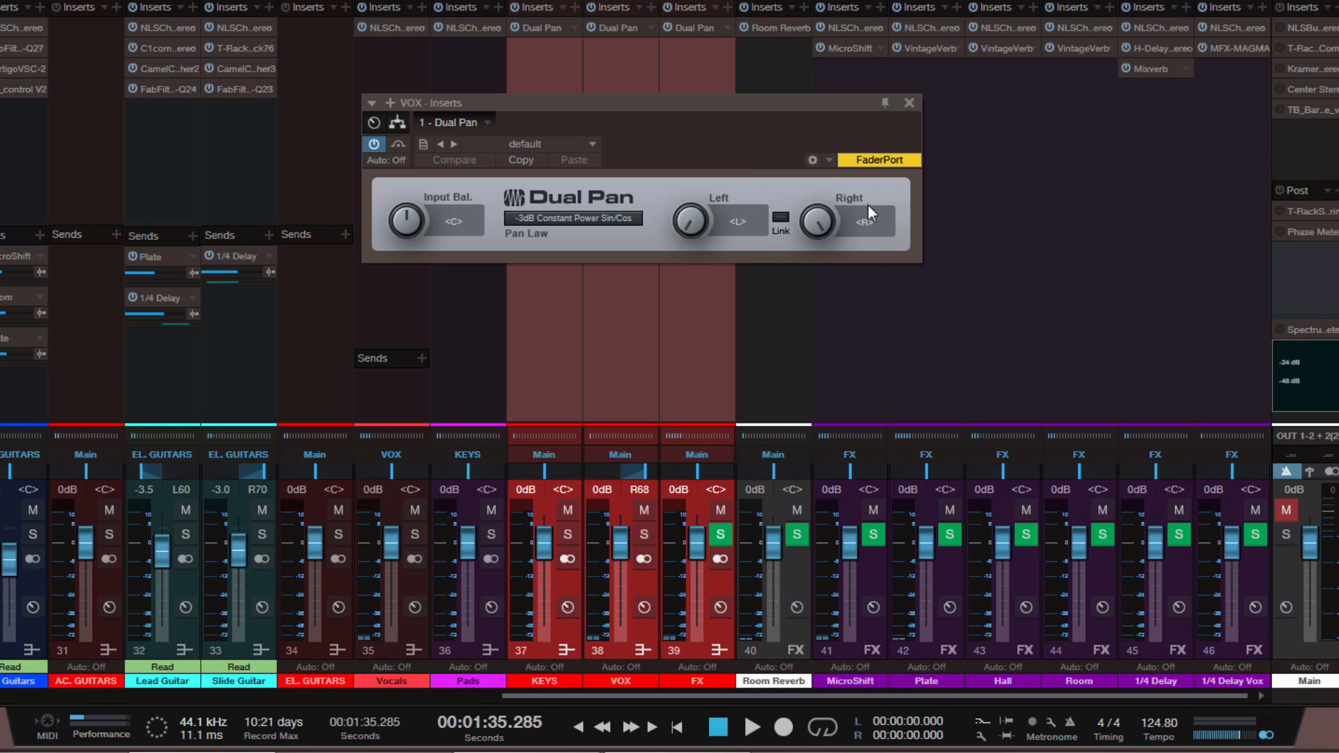
{"action": "mouse_move", "coordinate": [908, 102]}
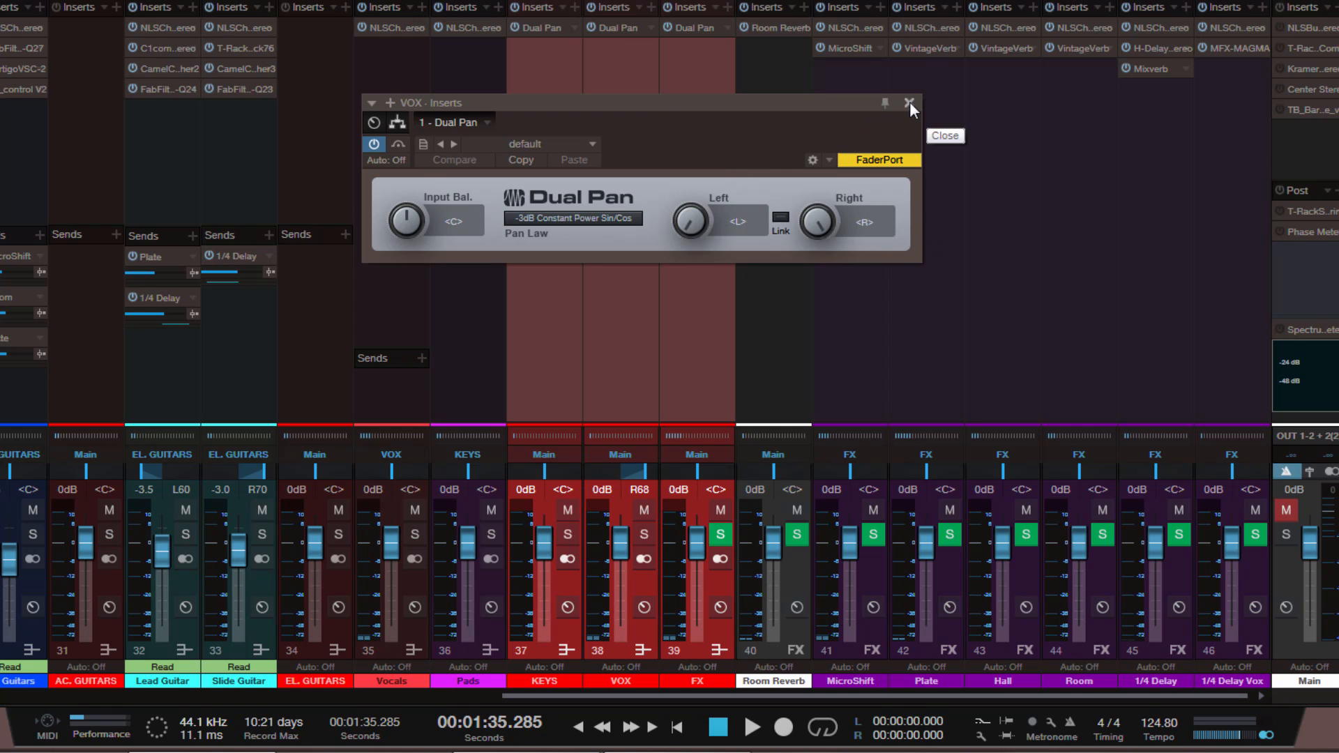
- Close the VOX channel's Dual Pan editor
{"action": "left_click", "coordinate": [908, 102]}
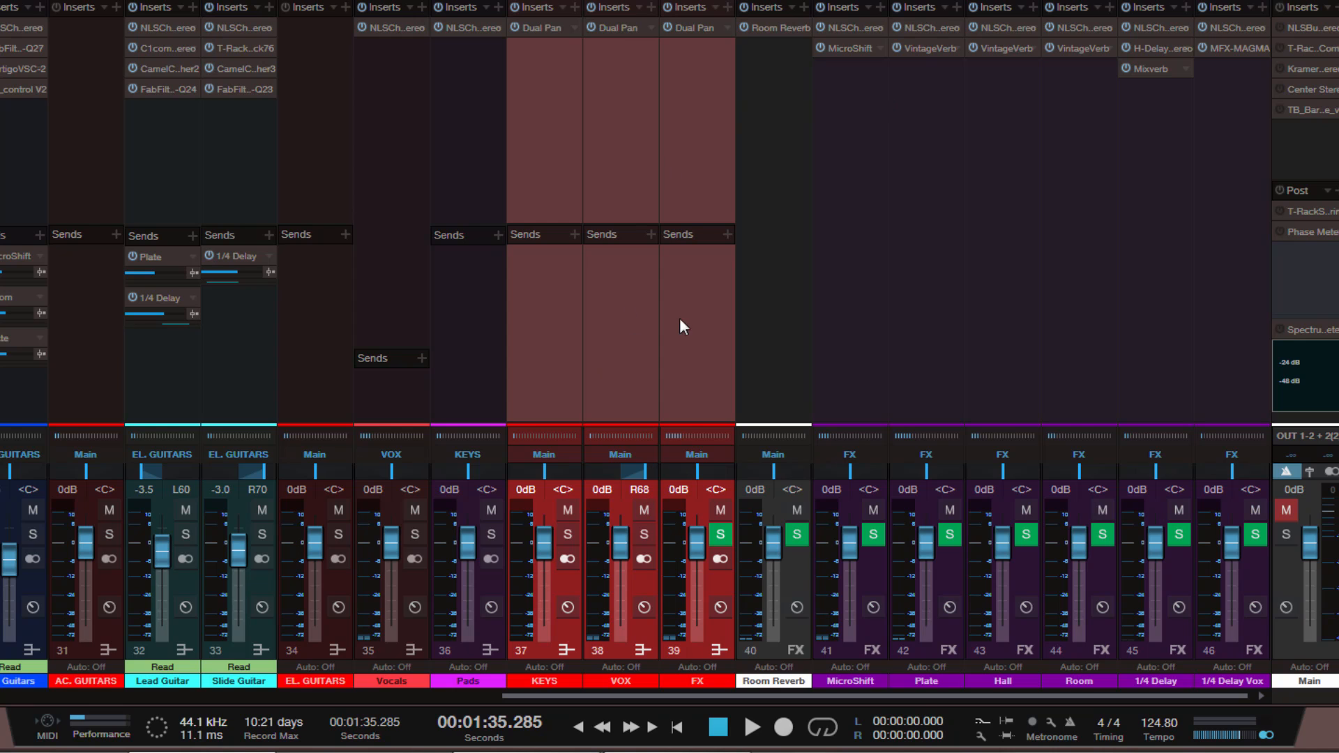
{"action": "mouse_move", "coordinate": [649, 326]}
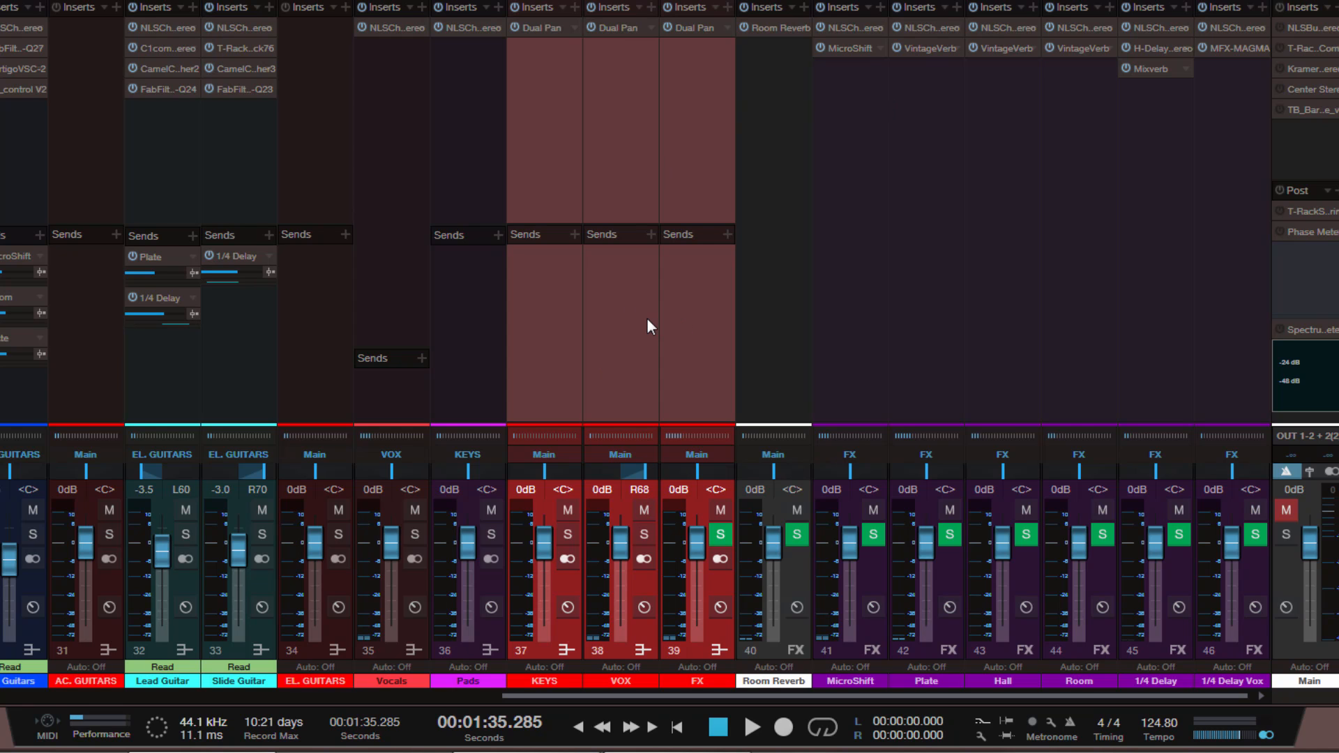
{"action": "mouse_move", "coordinate": [574, 350]}
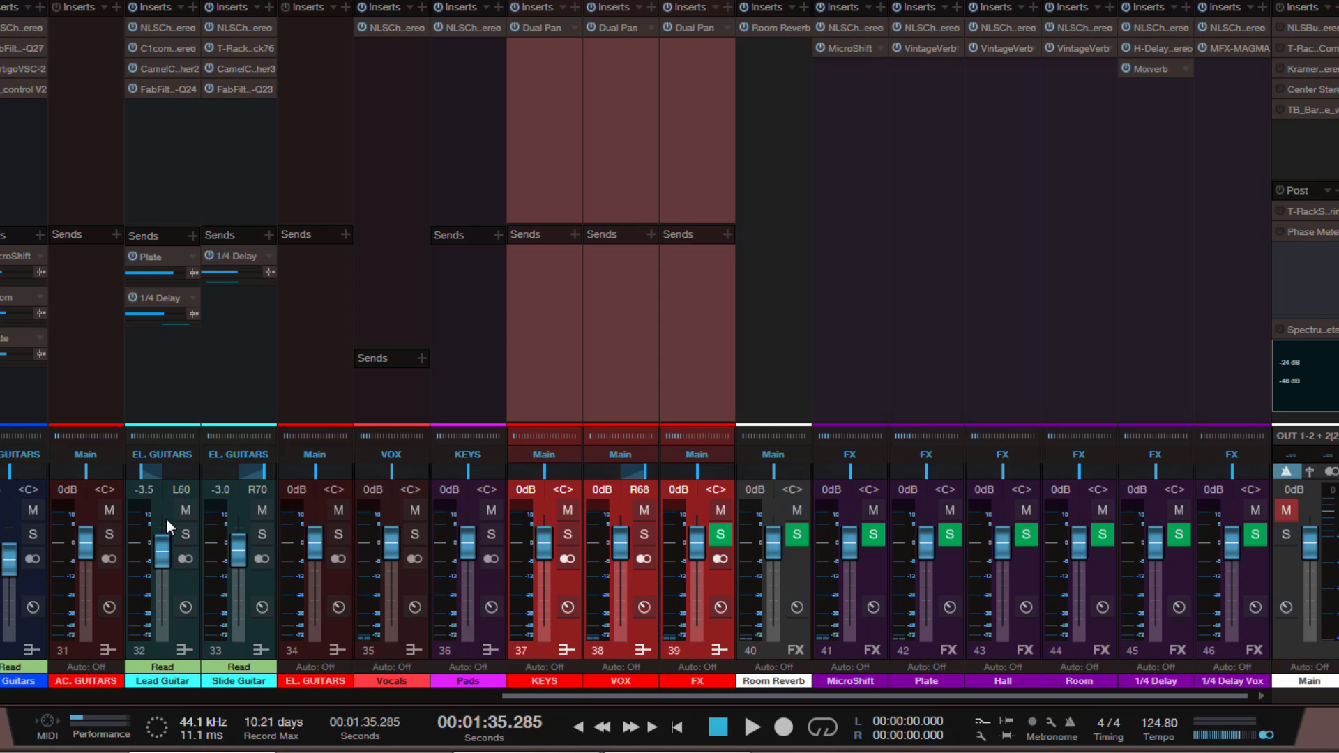
{"action": "mouse_move", "coordinate": [169, 564]}
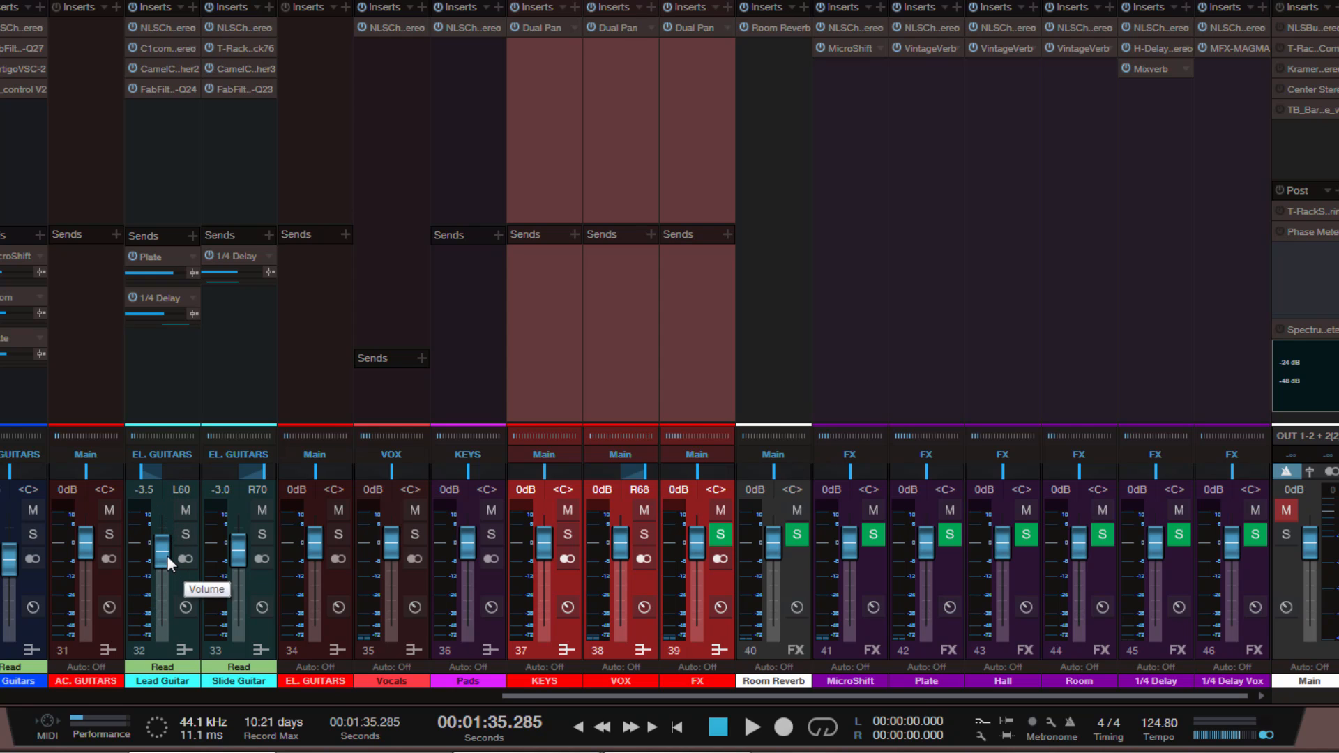